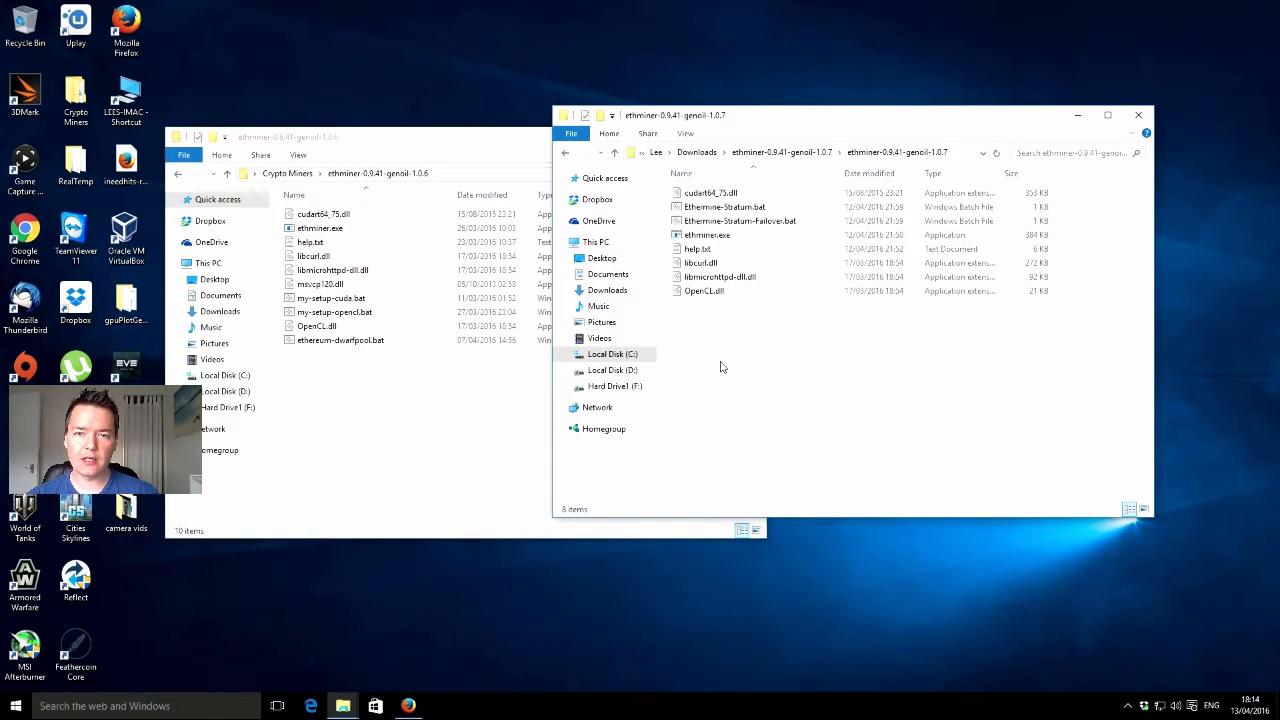
mouse_move(776, 316)
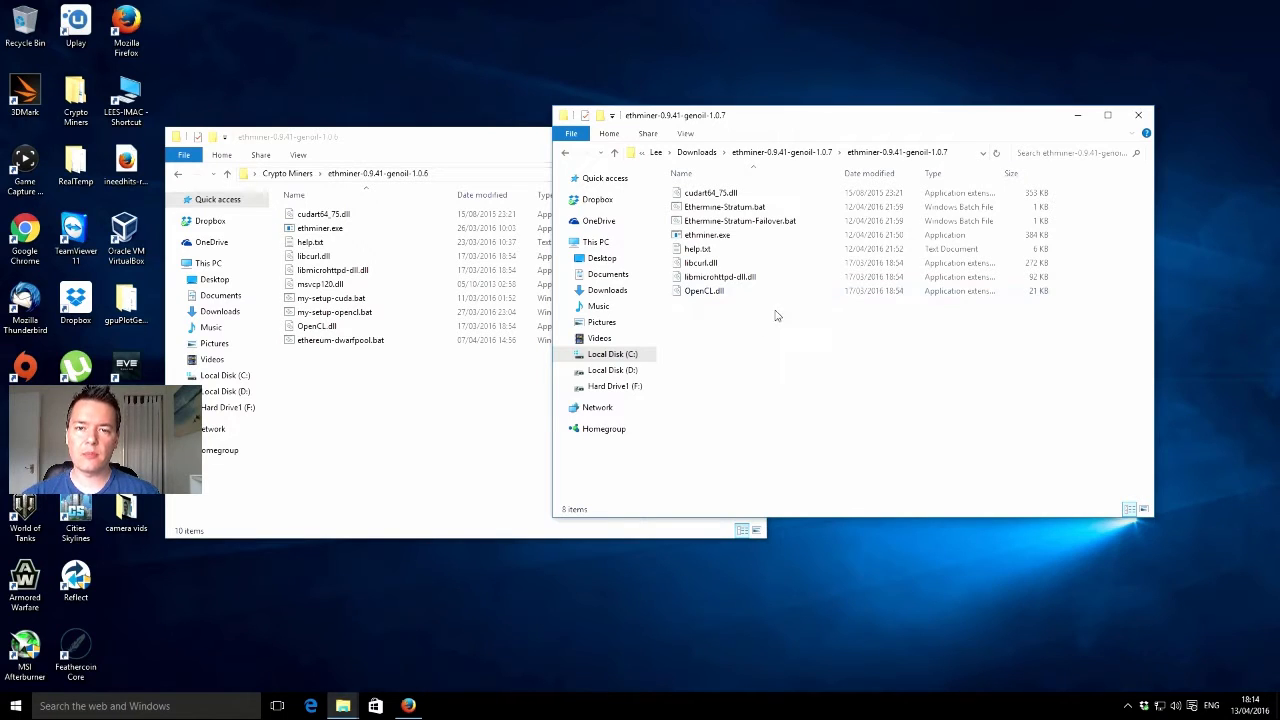
mouse_move(812, 276)
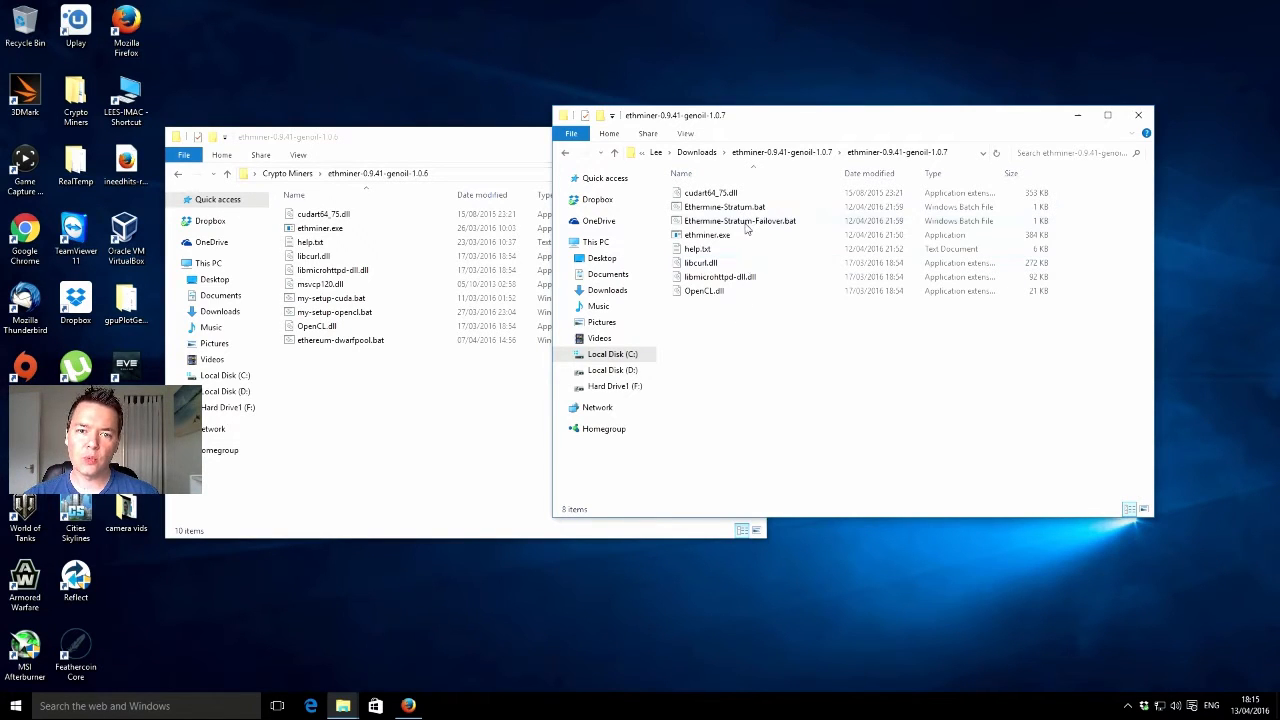
mouse_move(708, 234)
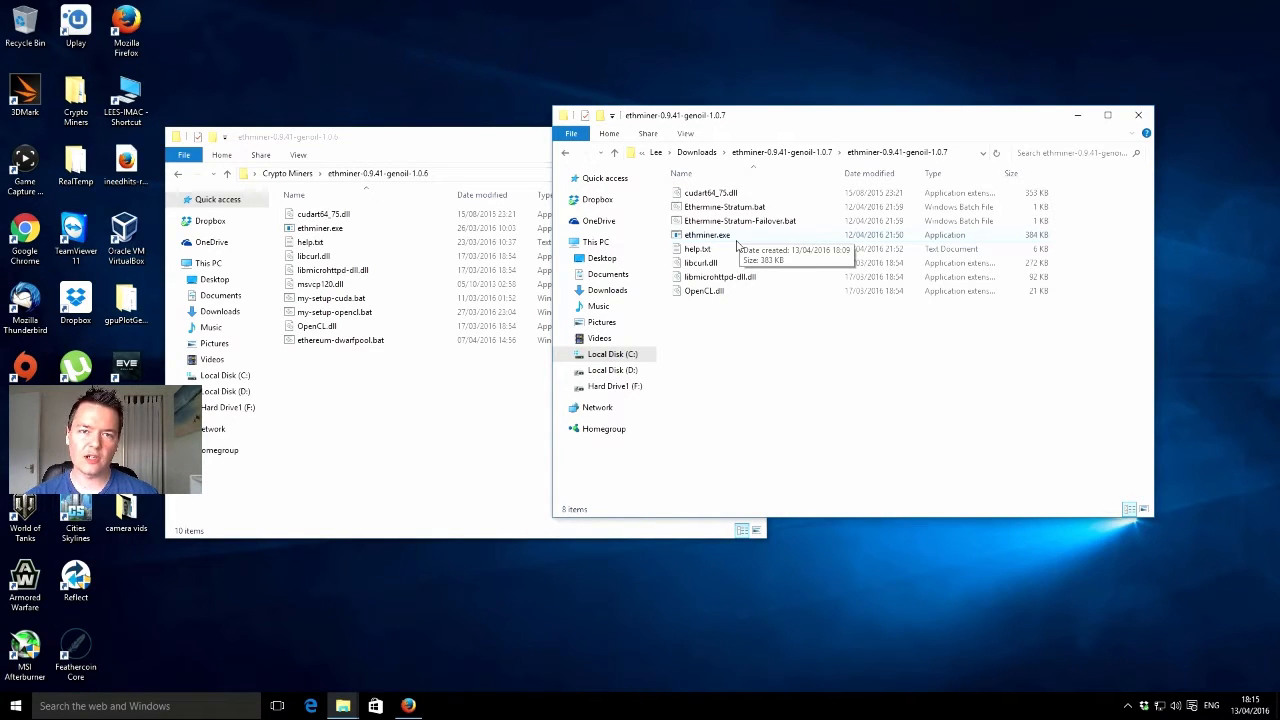
mouse_move(760, 260)
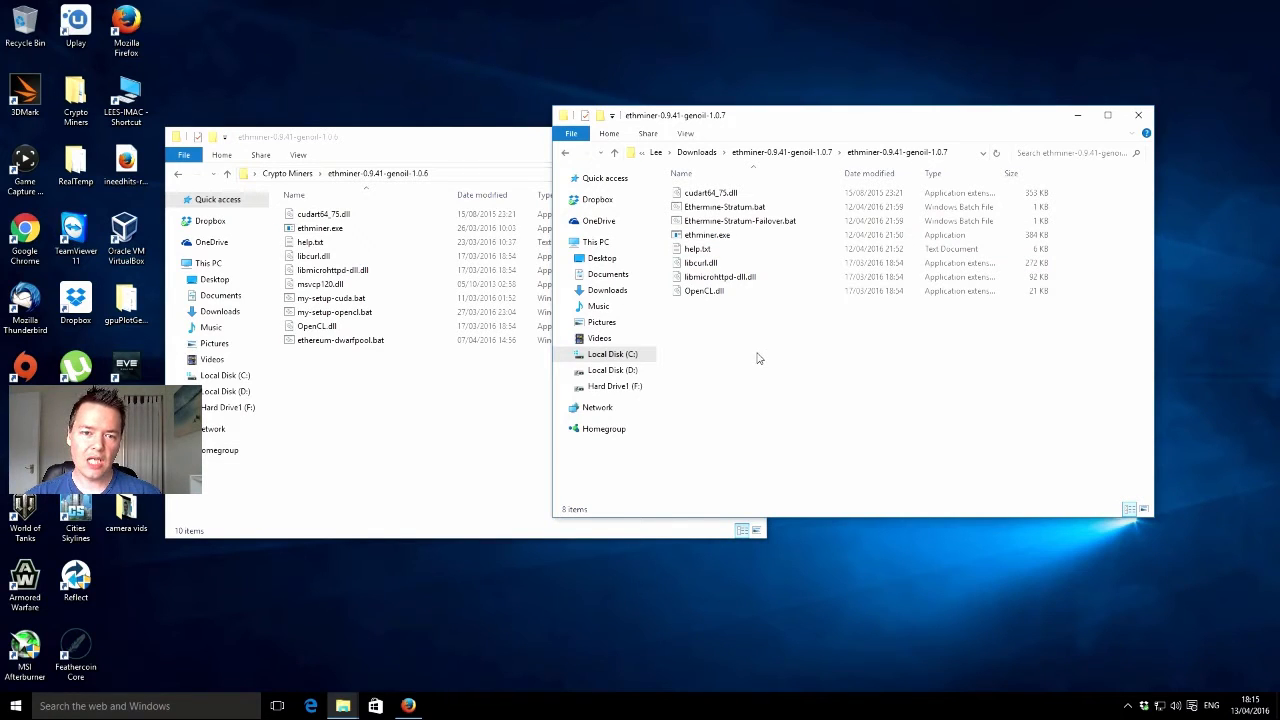
mouse_move(776, 316)
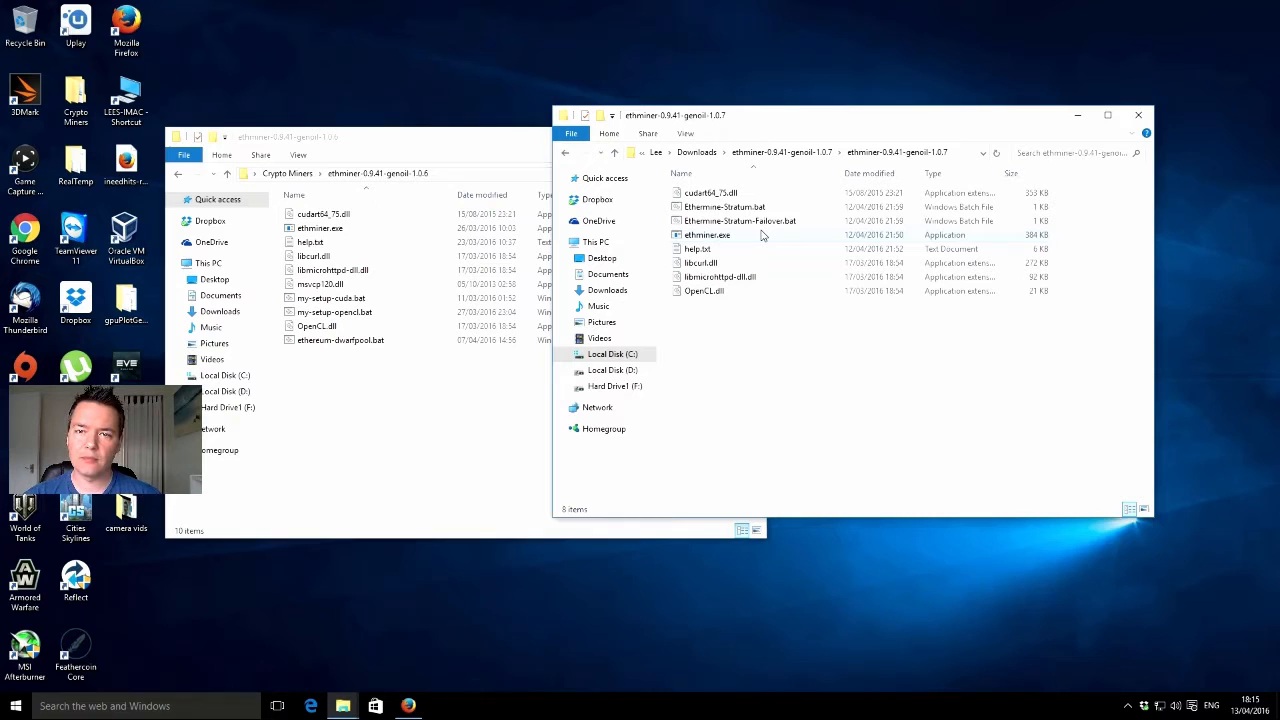
Copy ethereum-dwarfpool.bat from the 1.0.6 folder into 1.0.7 and view its ethminer command in Notepad.
click(806, 348)
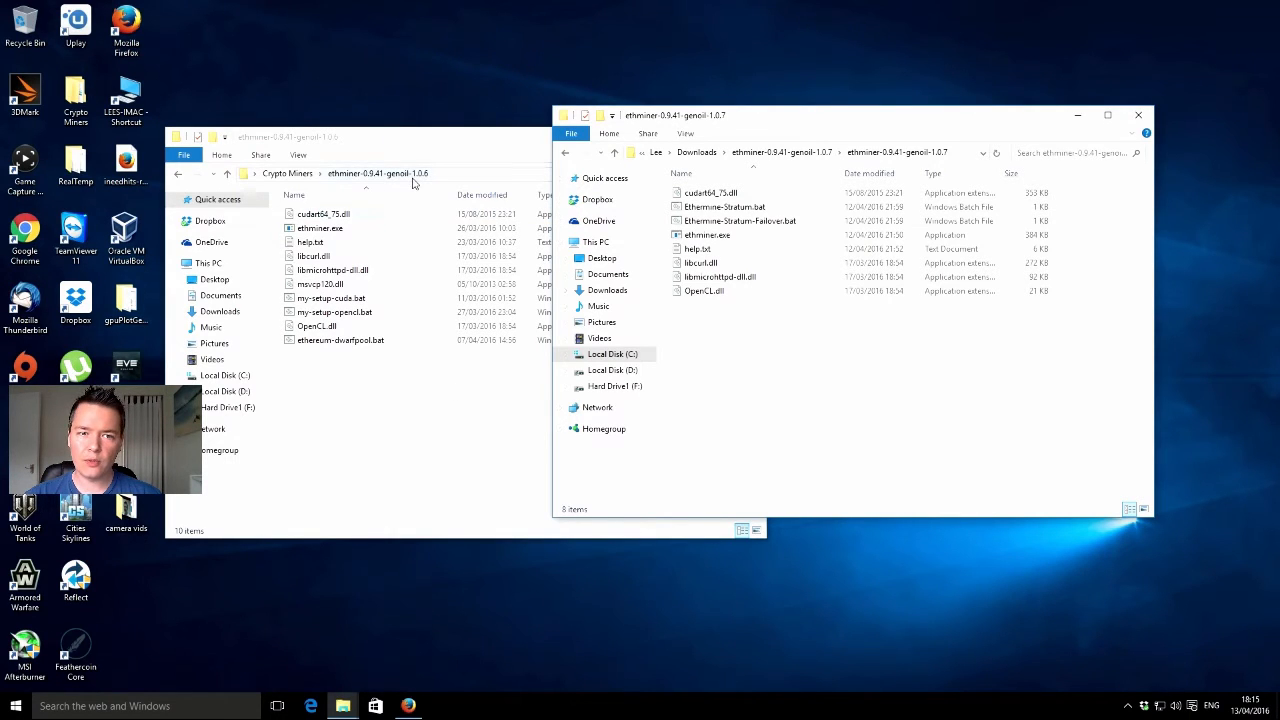
mouse_move(400, 384)
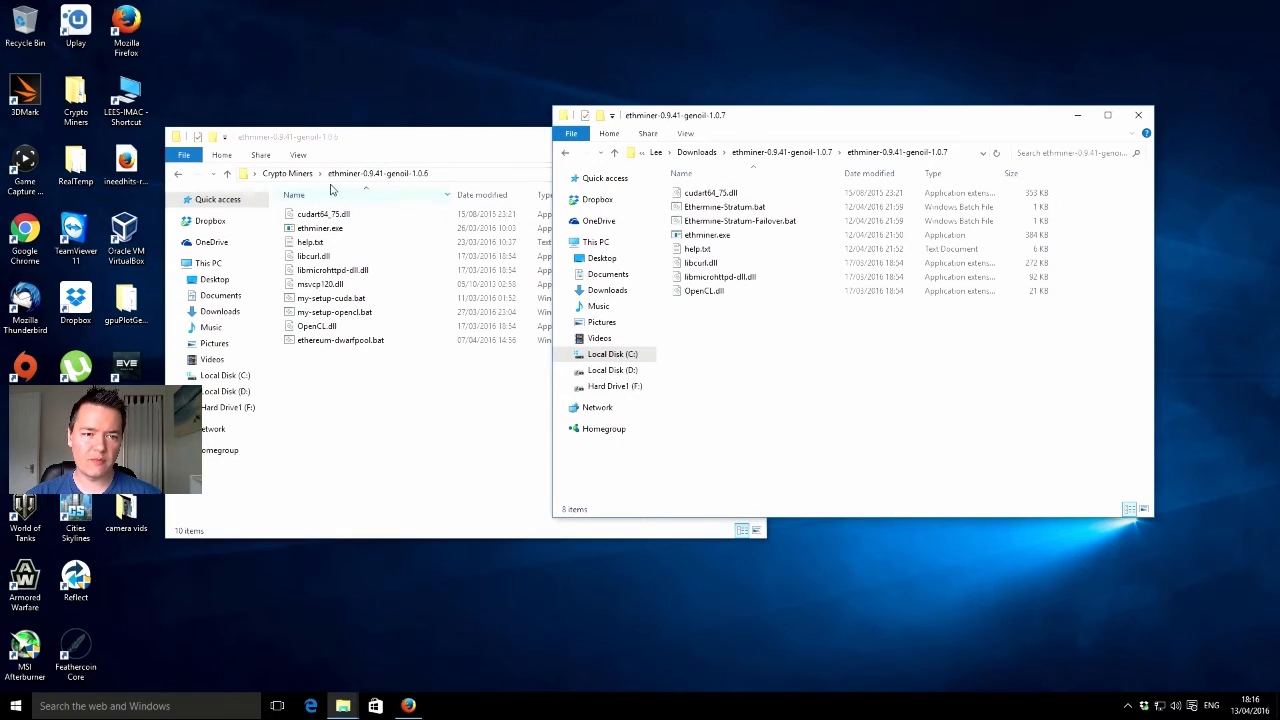
click(340, 340)
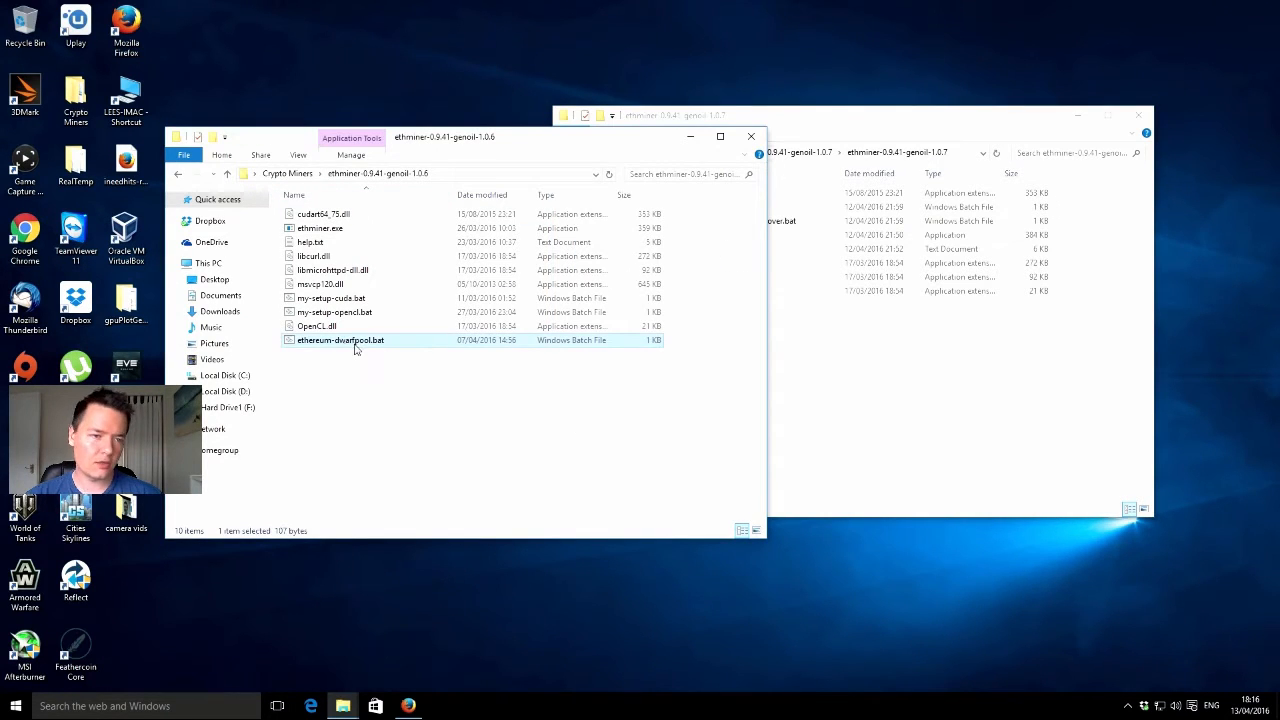
mouse_move(444, 356)
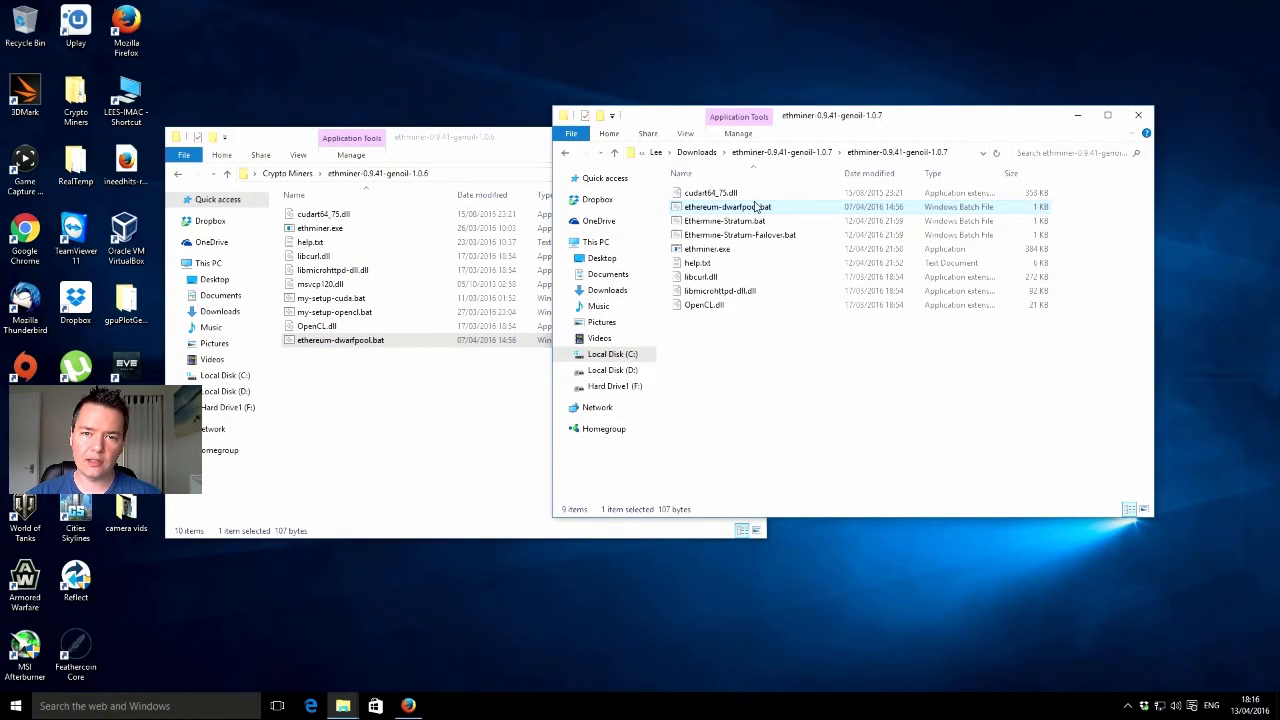
mouse_move(762, 216)
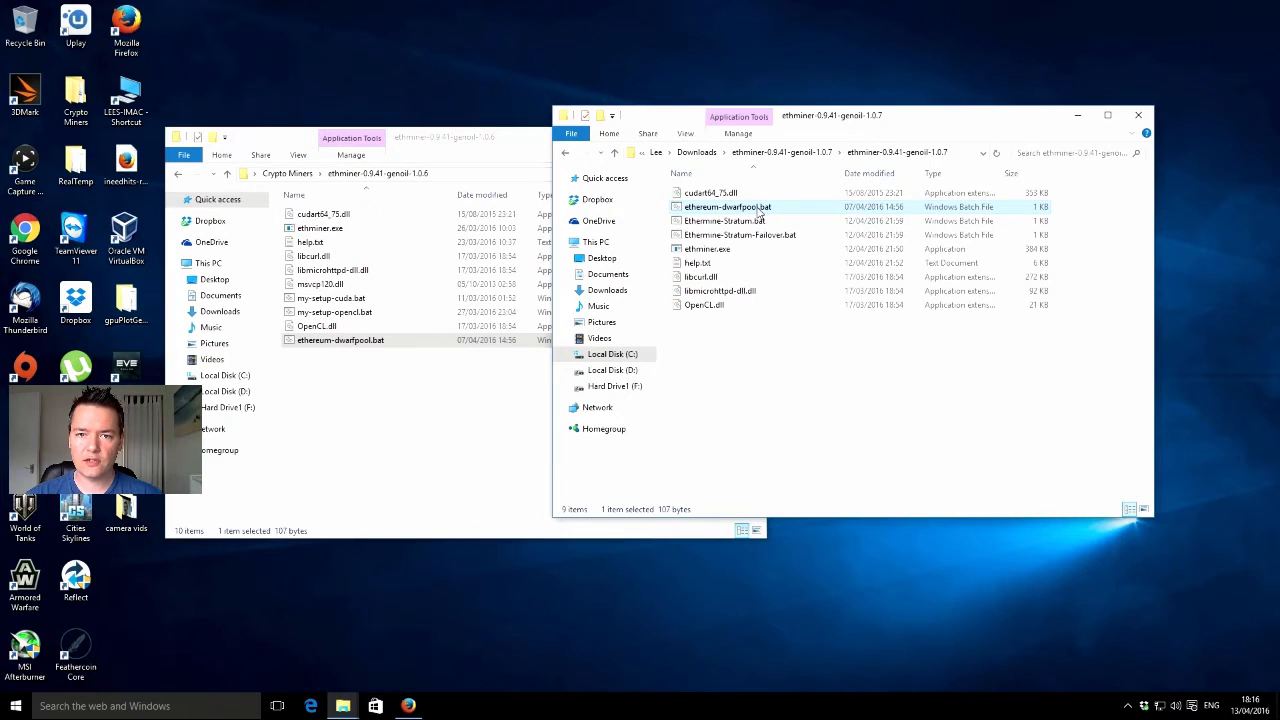
double_click(730, 206)
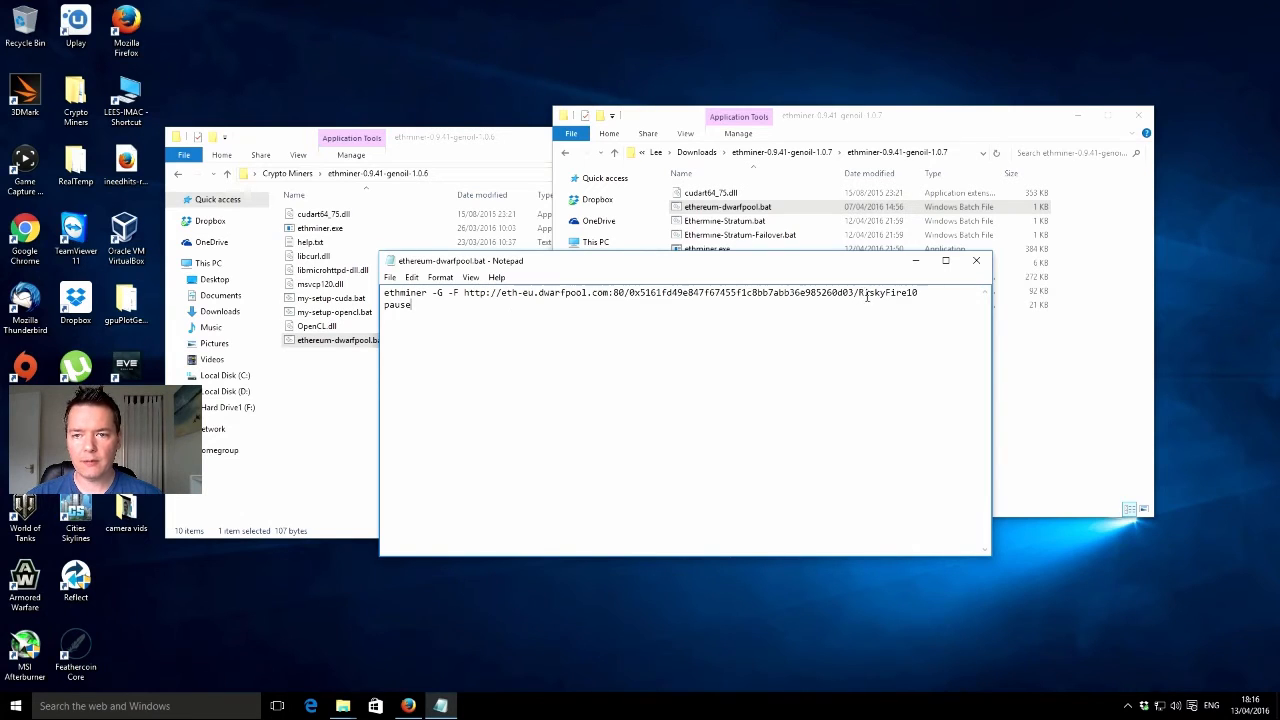
mouse_move(976, 260)
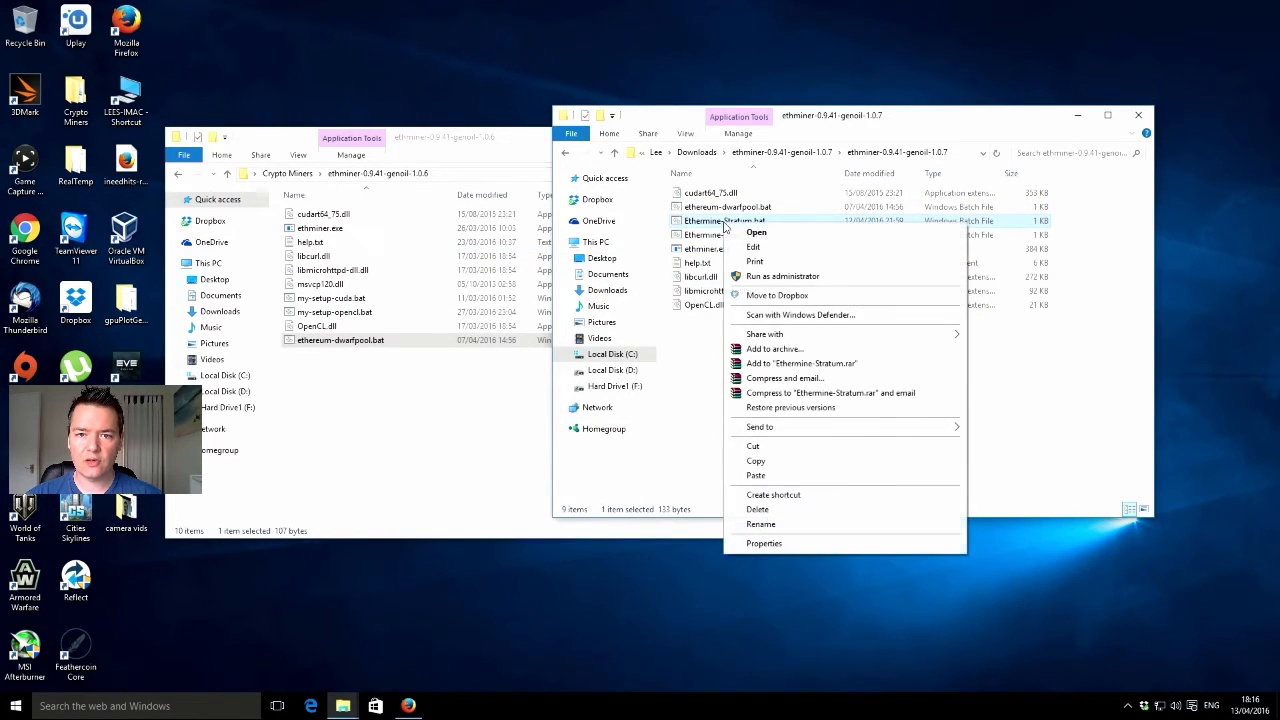
mouse_move(772, 252)
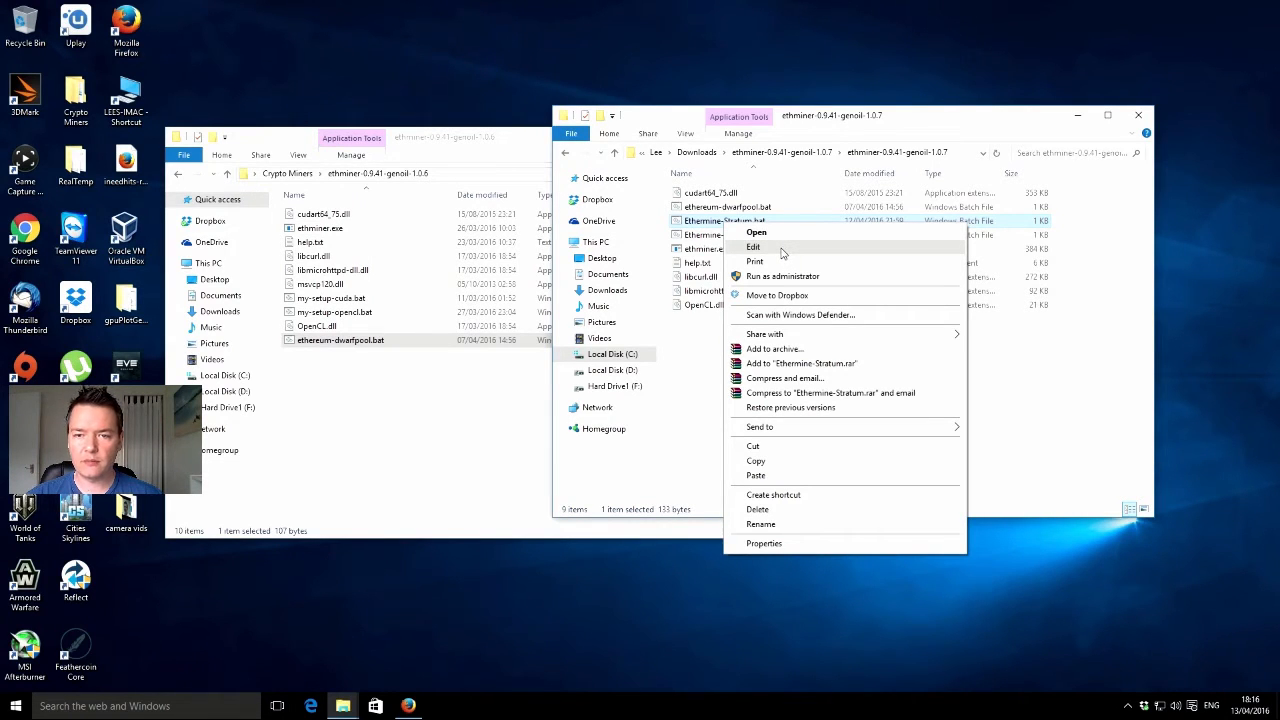
Edit Ethminer-Stratum.bat, getting past the SmartScreen warning with More info > Run anyway.
click(756, 232)
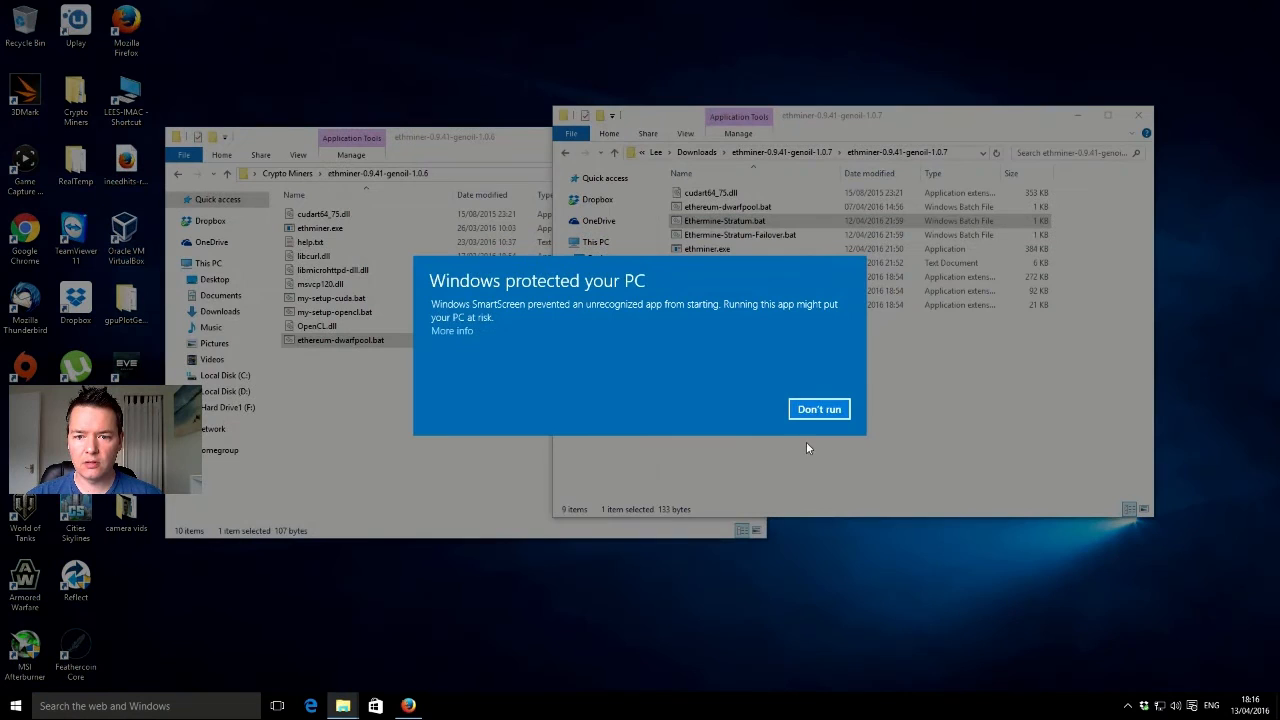
click(452, 330)
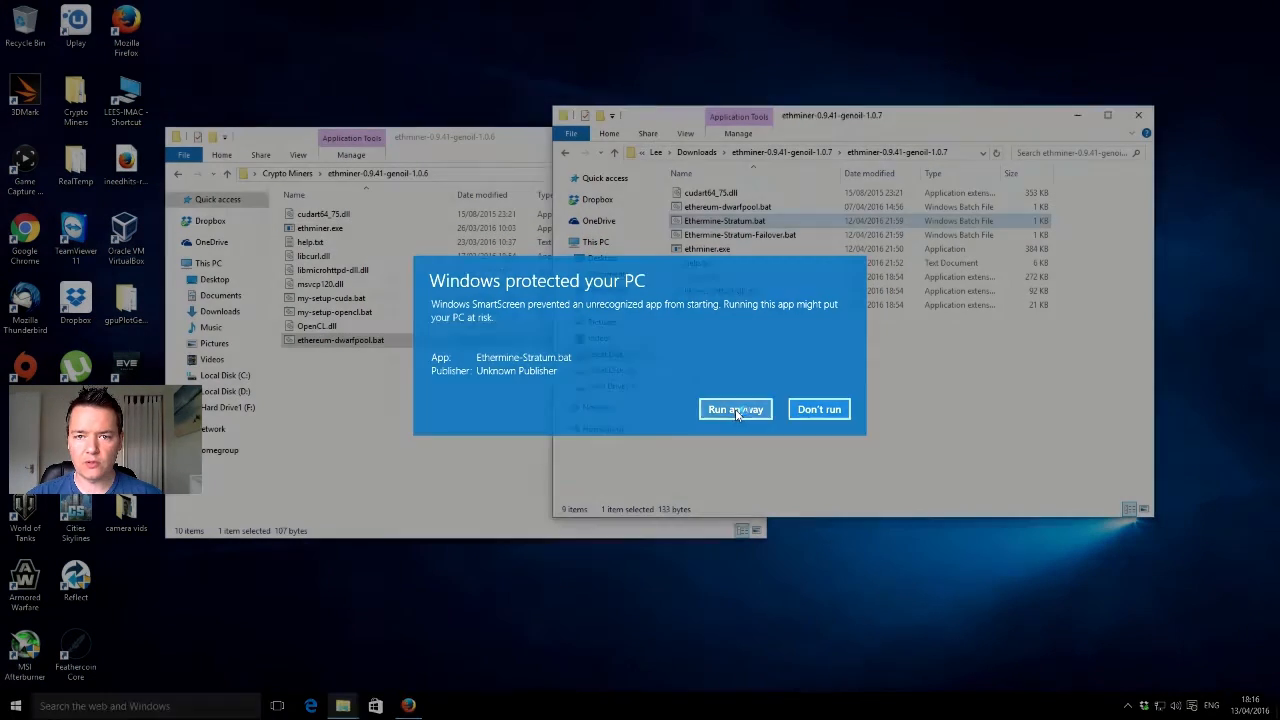
click(736, 408)
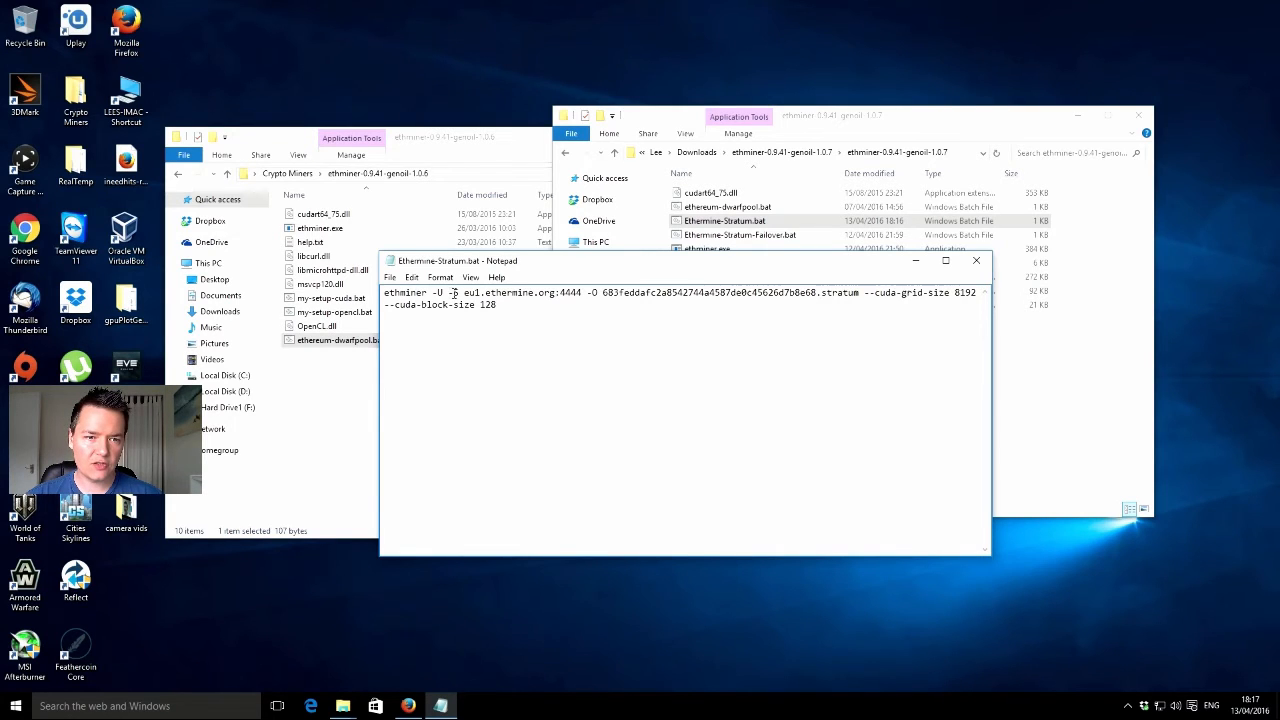
Highlight the -U option and pool part of the ethminer command, then close Notepad.
drag(452, 292, 578, 292)
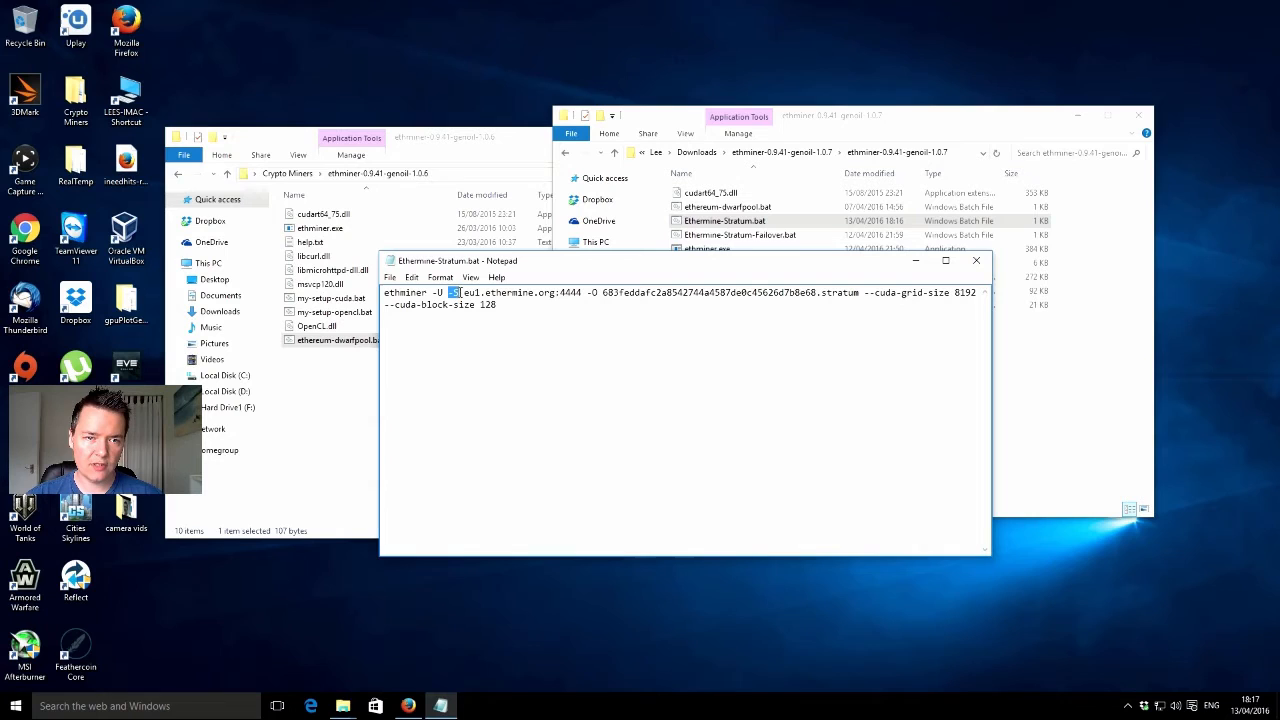
drag(464, 292, 564, 292)
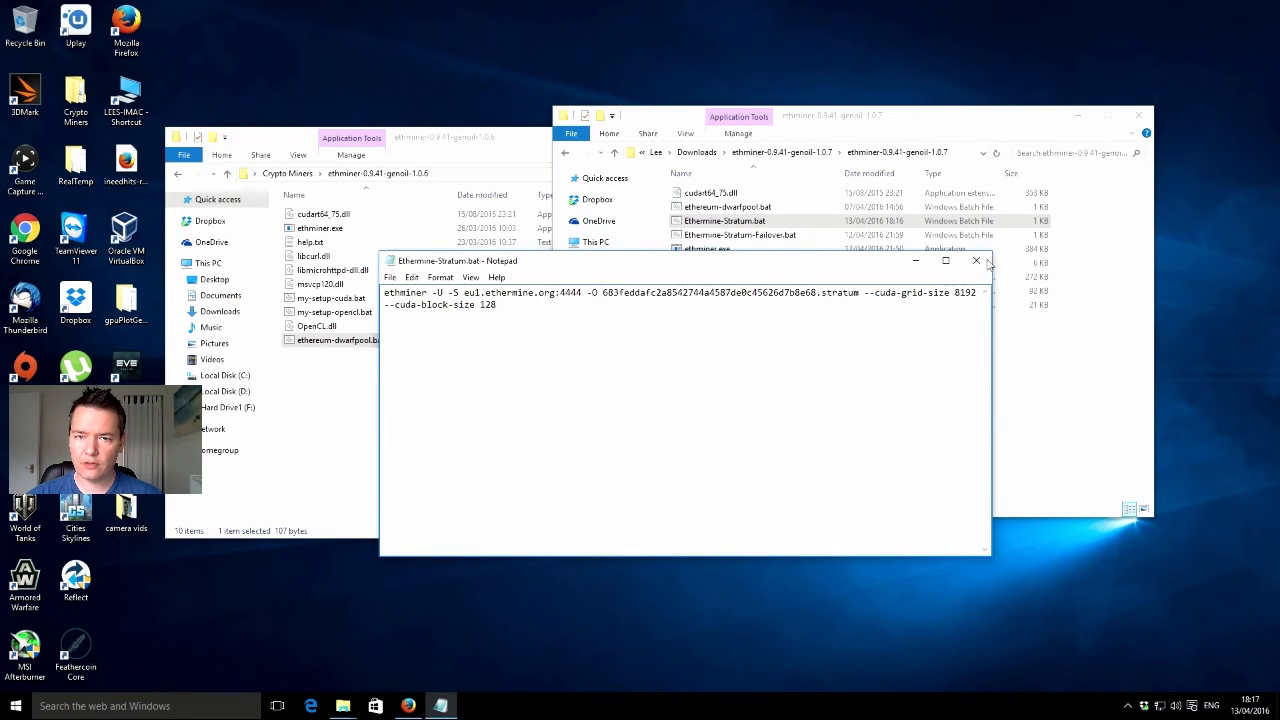
click(976, 260)
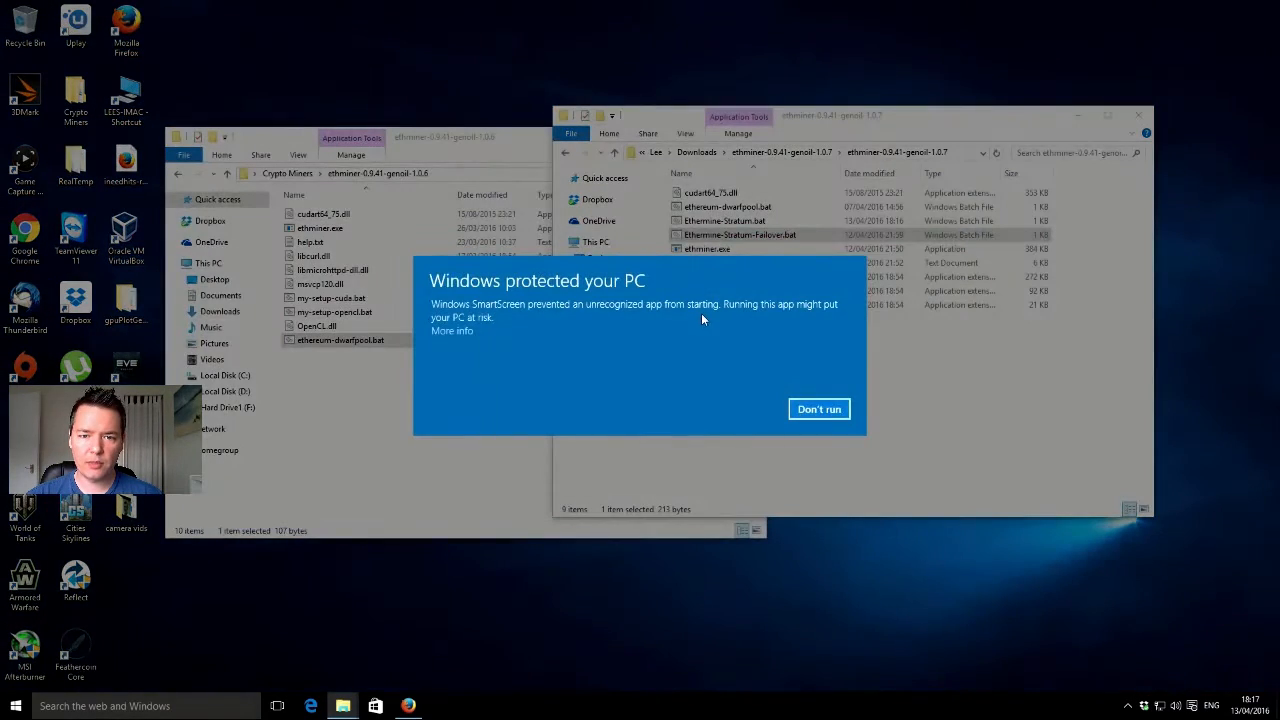
View Ethminer-Stratum-Failover.bat in Notepad and highlight its primary and failover pool addresses.
click(452, 330)
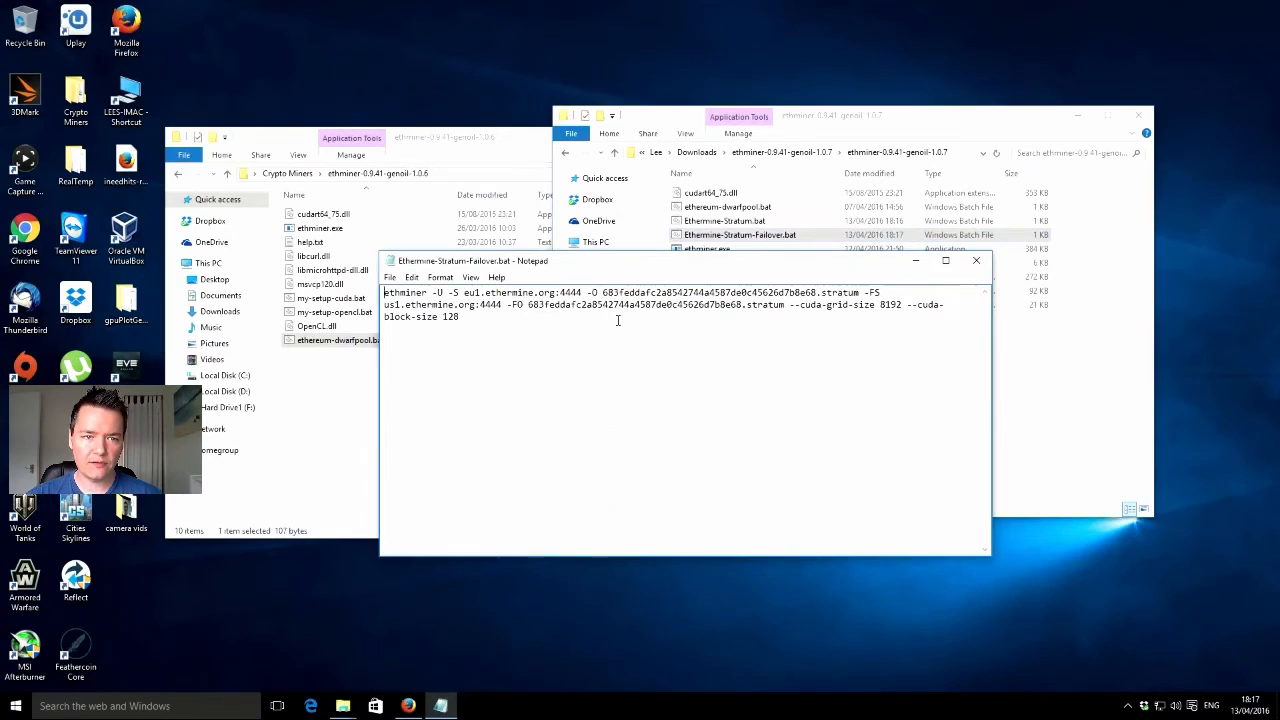
drag(448, 292, 588, 292)
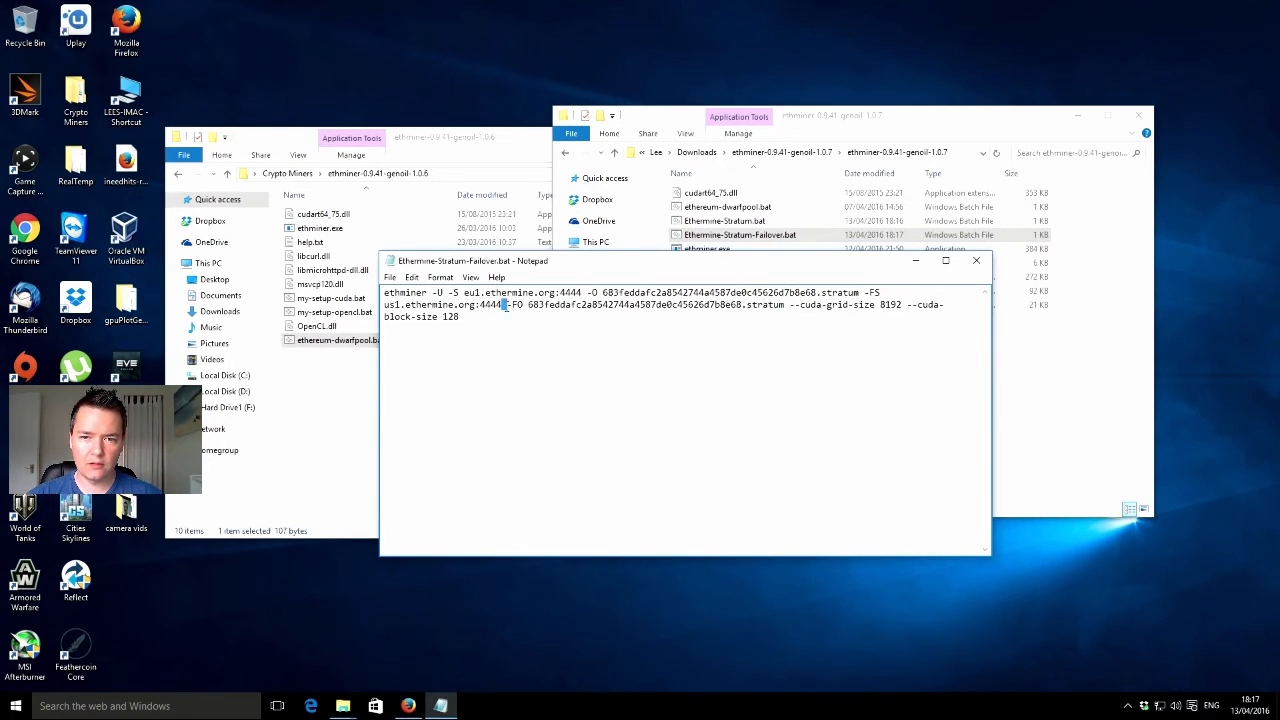
drag(510, 304, 660, 304)
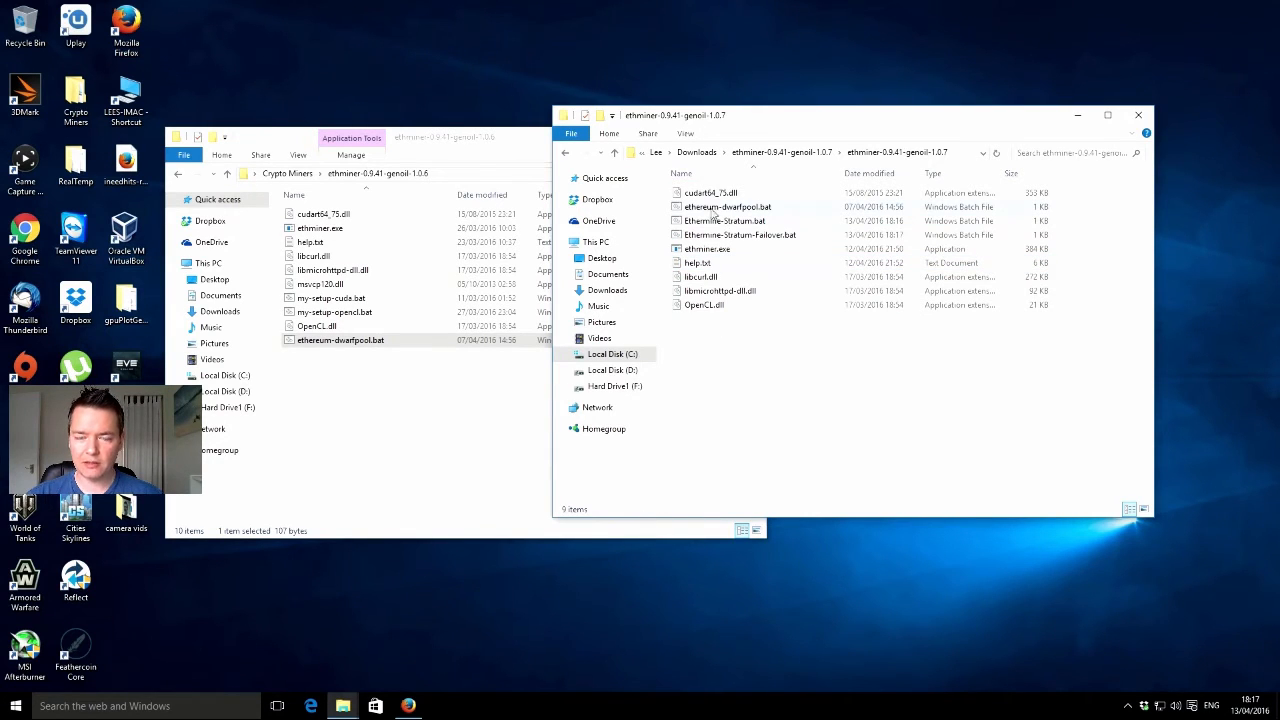
mouse_move(746, 236)
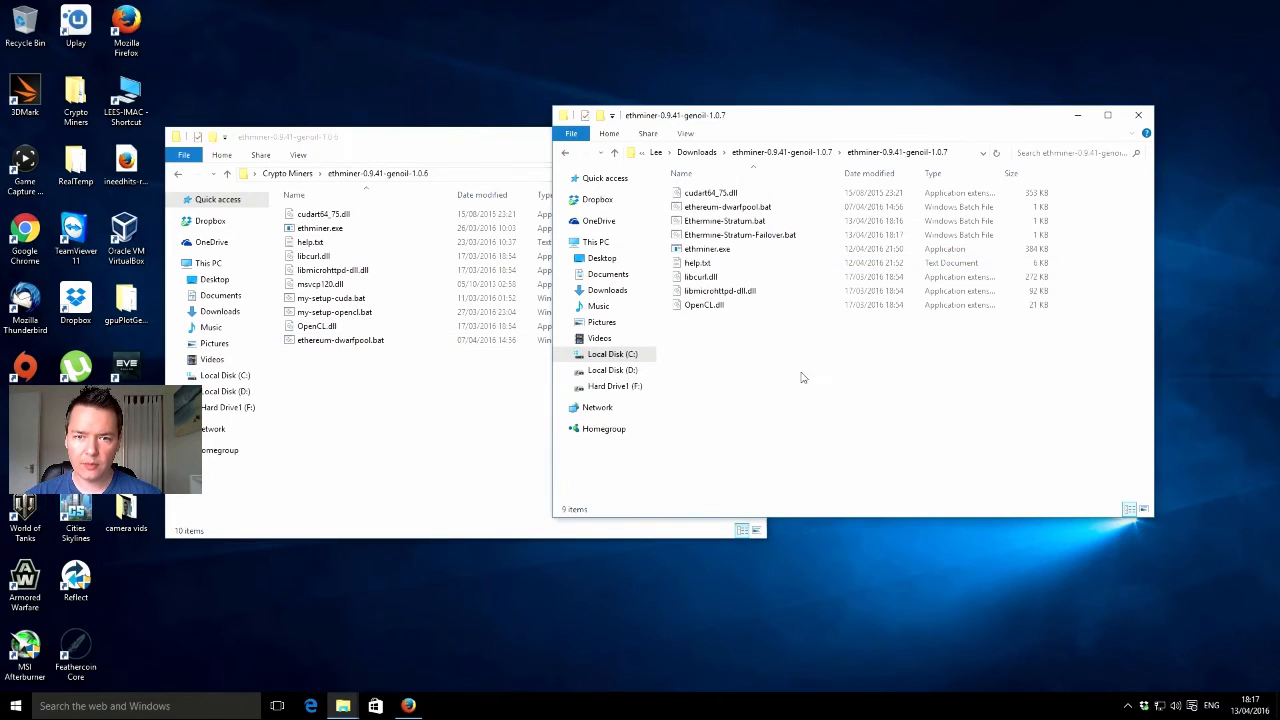
Bring the 1.0.6 Explorer window to the front to check its ethereum-dwarfpool.bat.
click(726, 206)
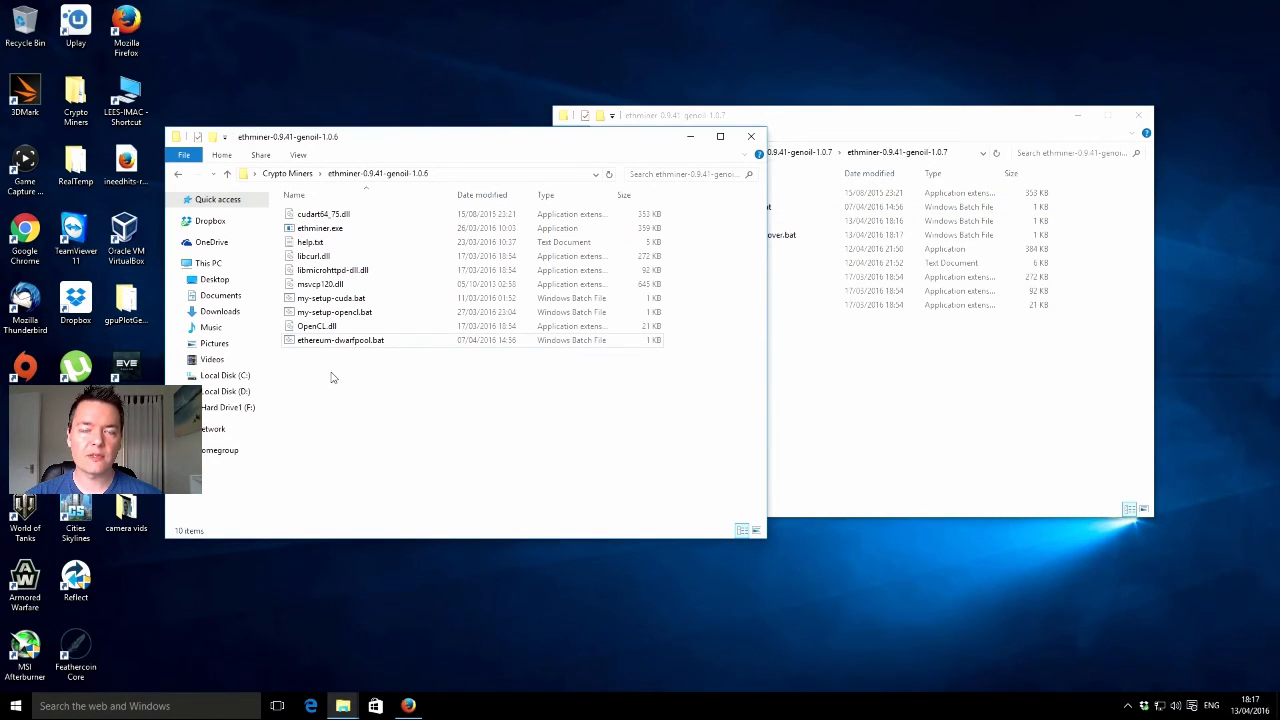
mouse_move(338, 356)
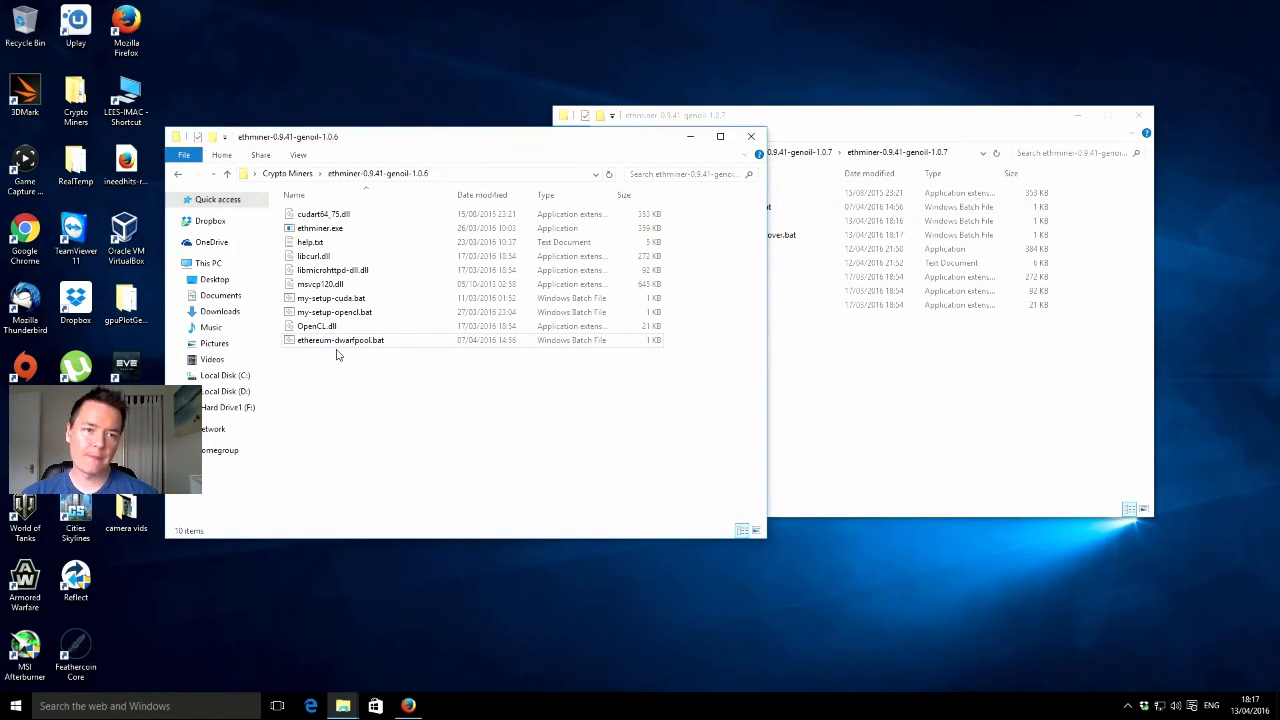
mouse_move(340, 350)
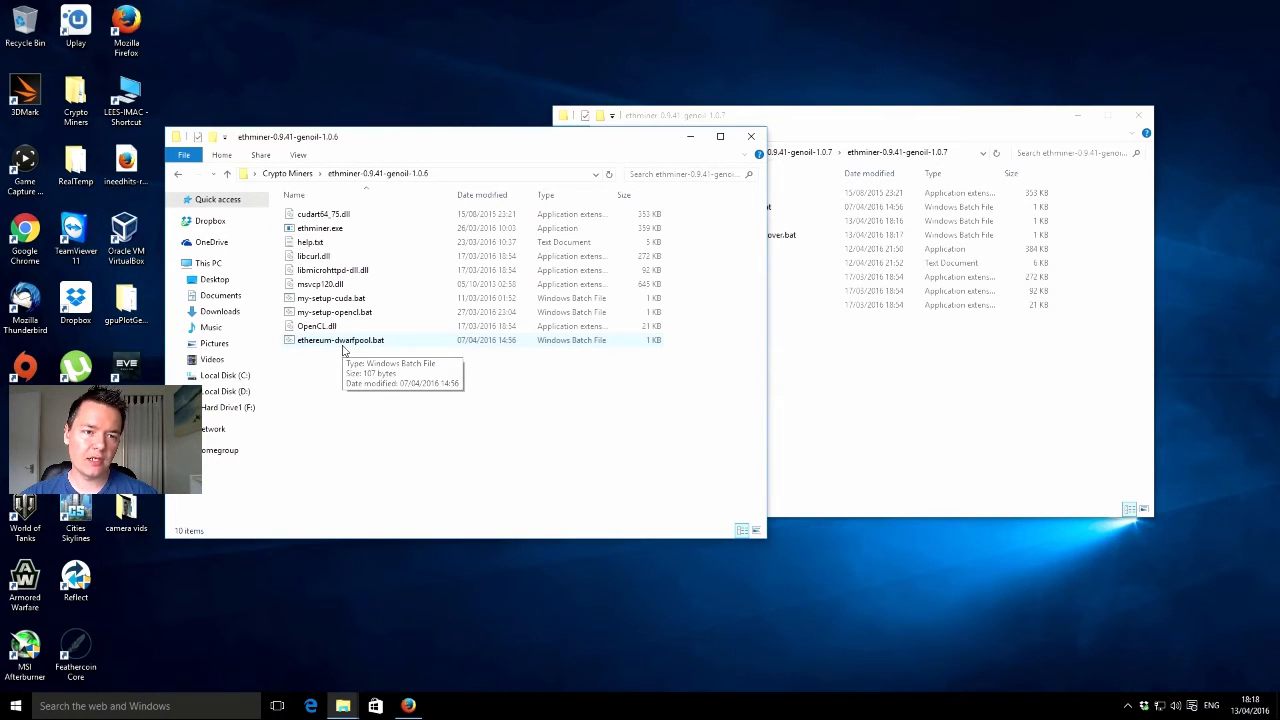
mouse_move(336, 374)
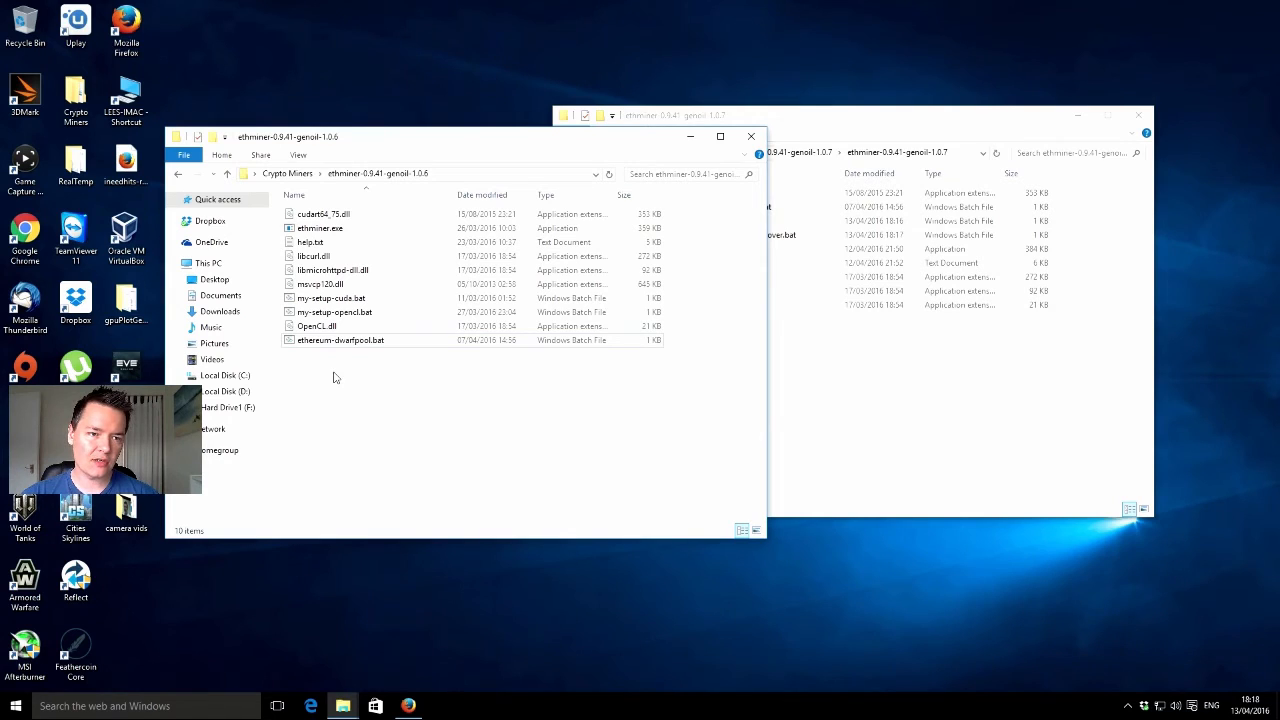
mouse_move(344, 344)
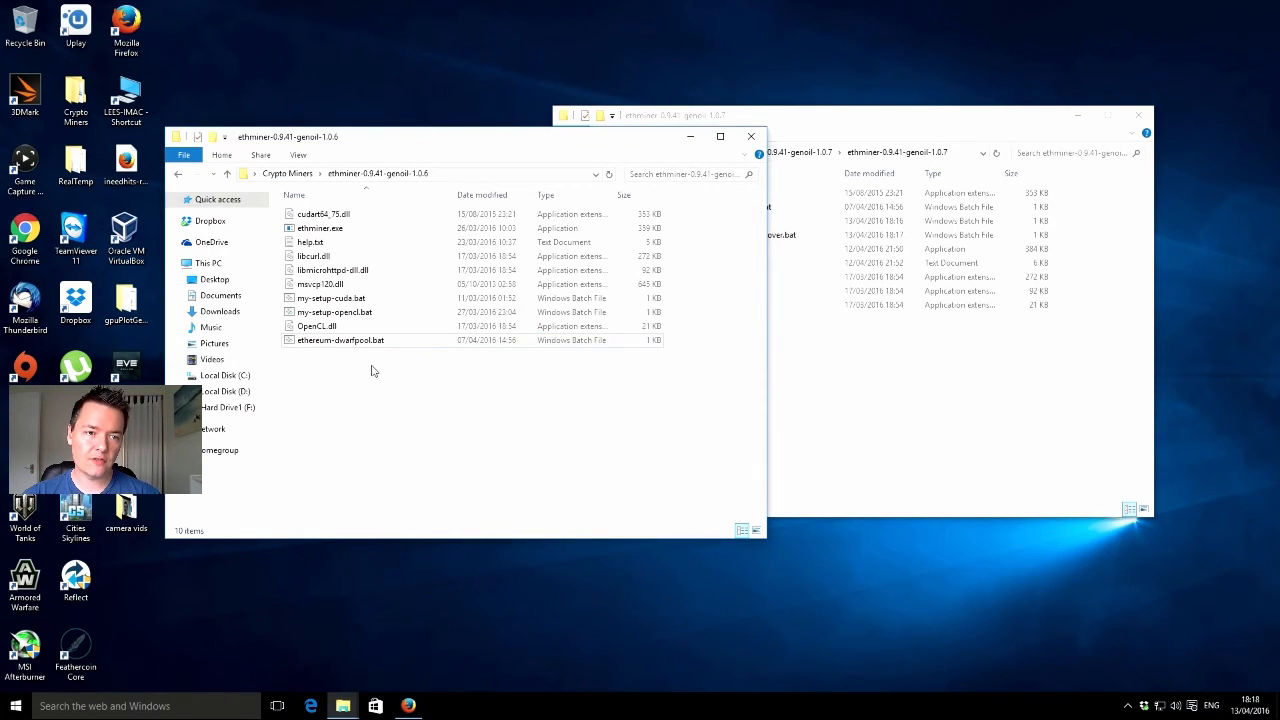
Run the 1.0.6 ethereum-dwarfpool.bat, watch it mine in the console, then close the console.
click(340, 340)
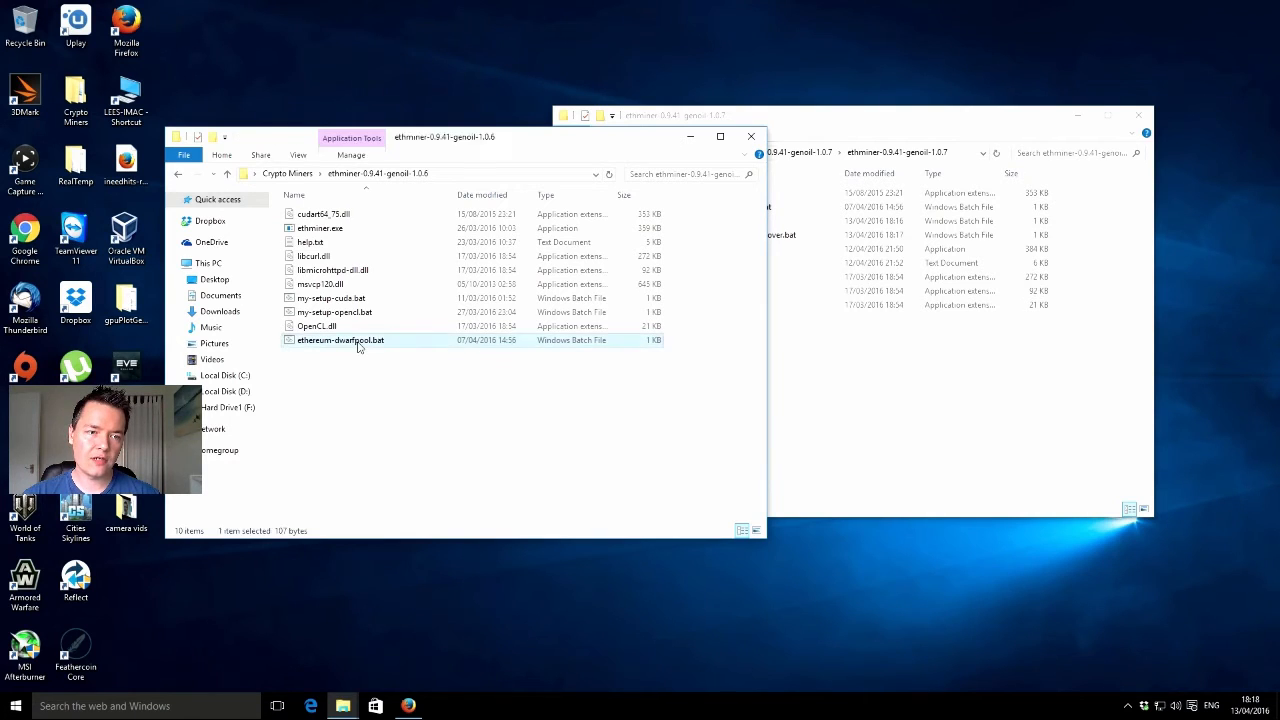
double_click(340, 340)
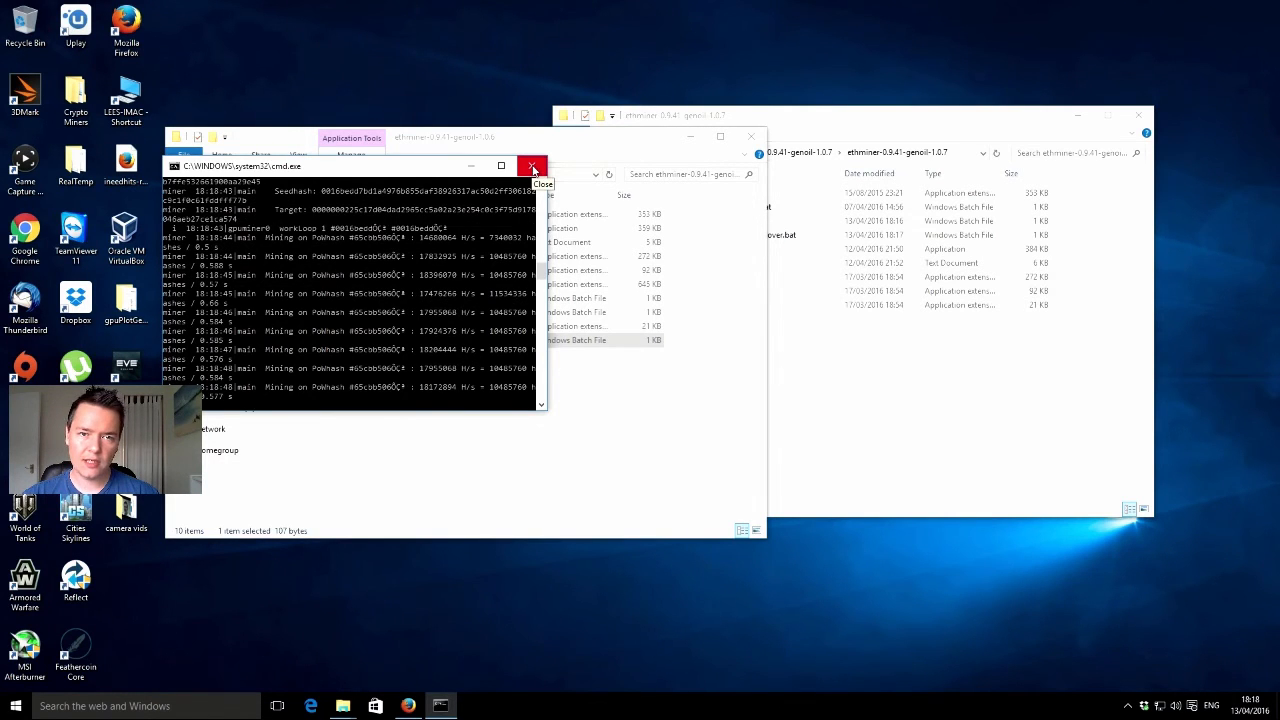
click(532, 166)
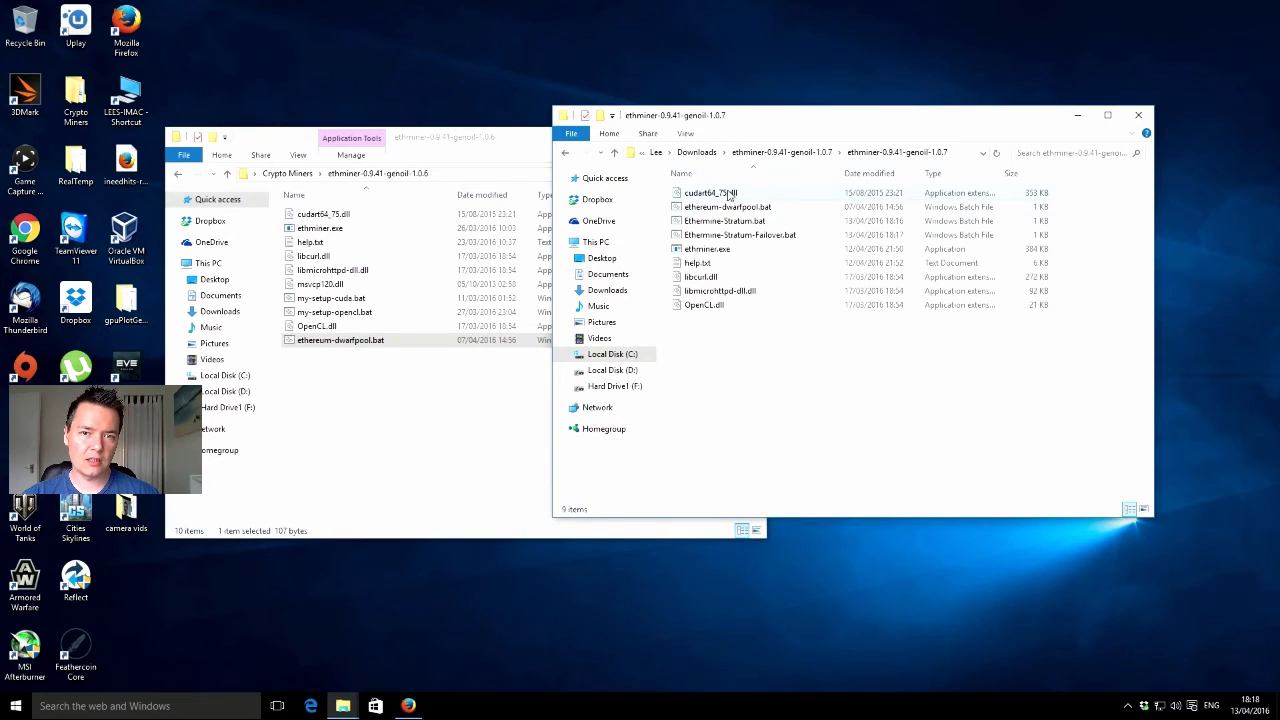
Run the 1.0.7 ethereum-dwarfpool.bat, hit the MSVCP120.dll Bad Image error, and dismiss it.
click(724, 206)
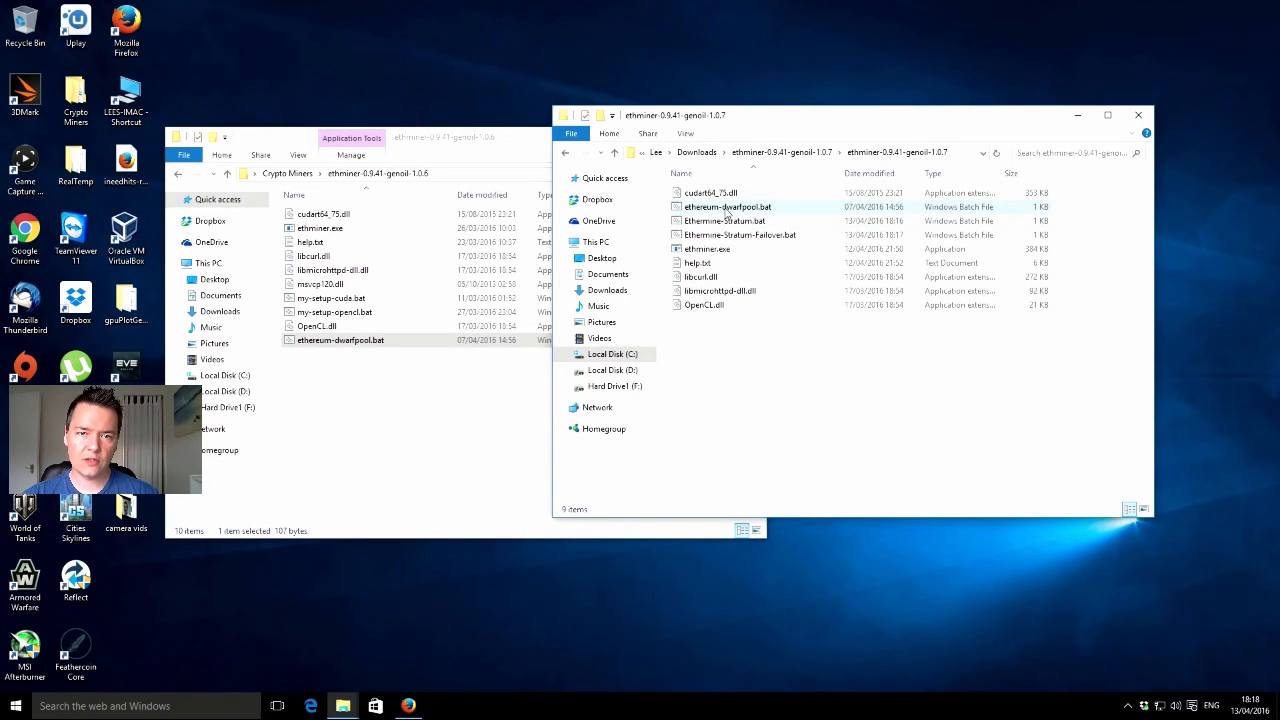
double_click(726, 206)
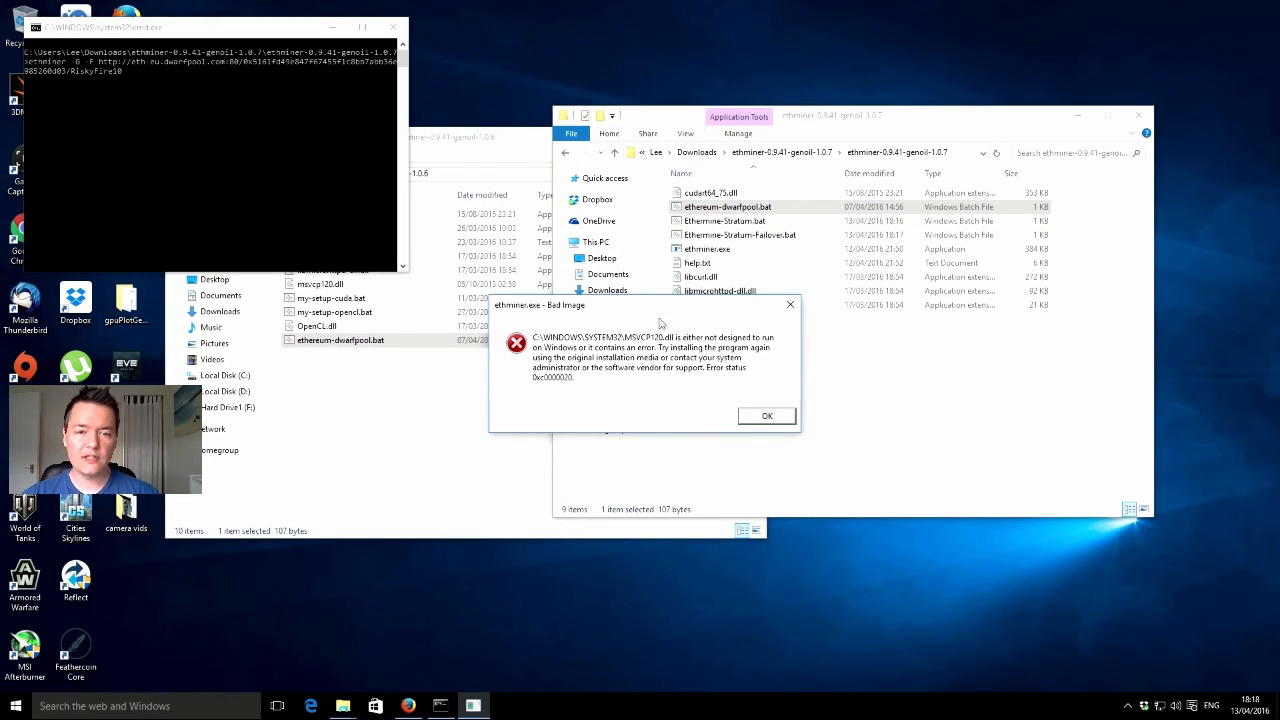
mouse_move(636, 344)
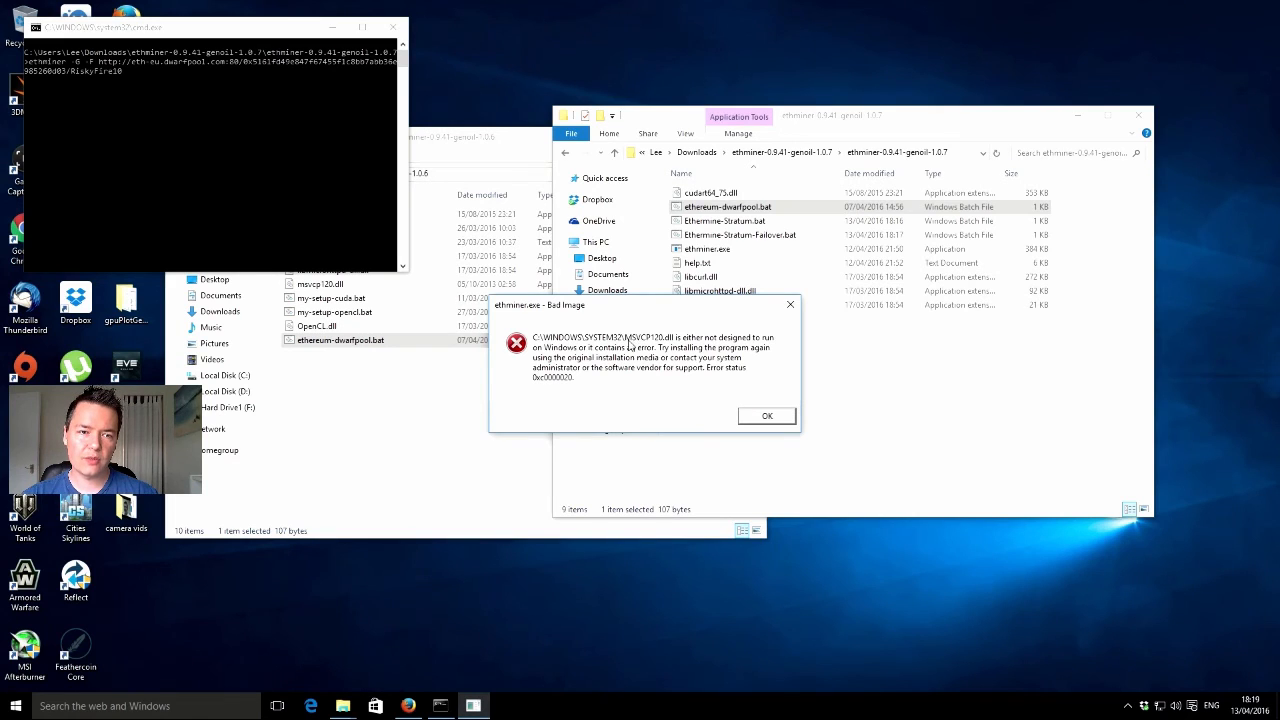
mouse_move(644, 348)
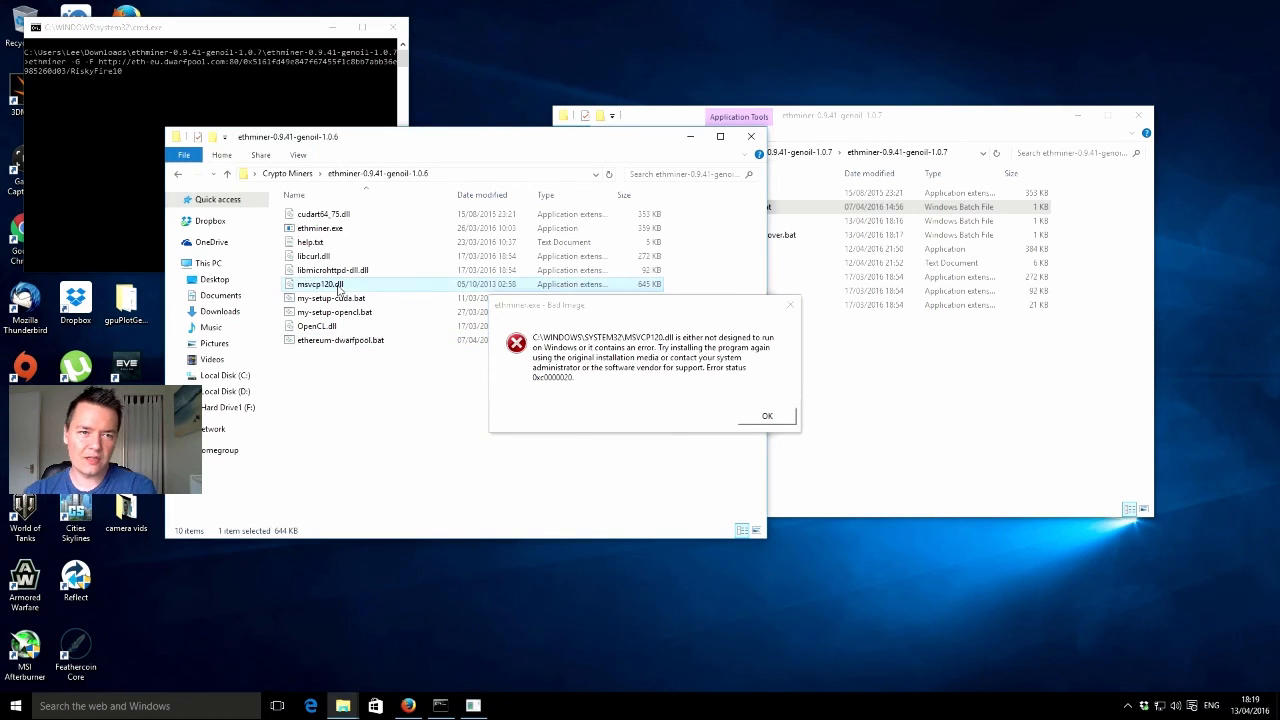
mouse_move(768, 416)
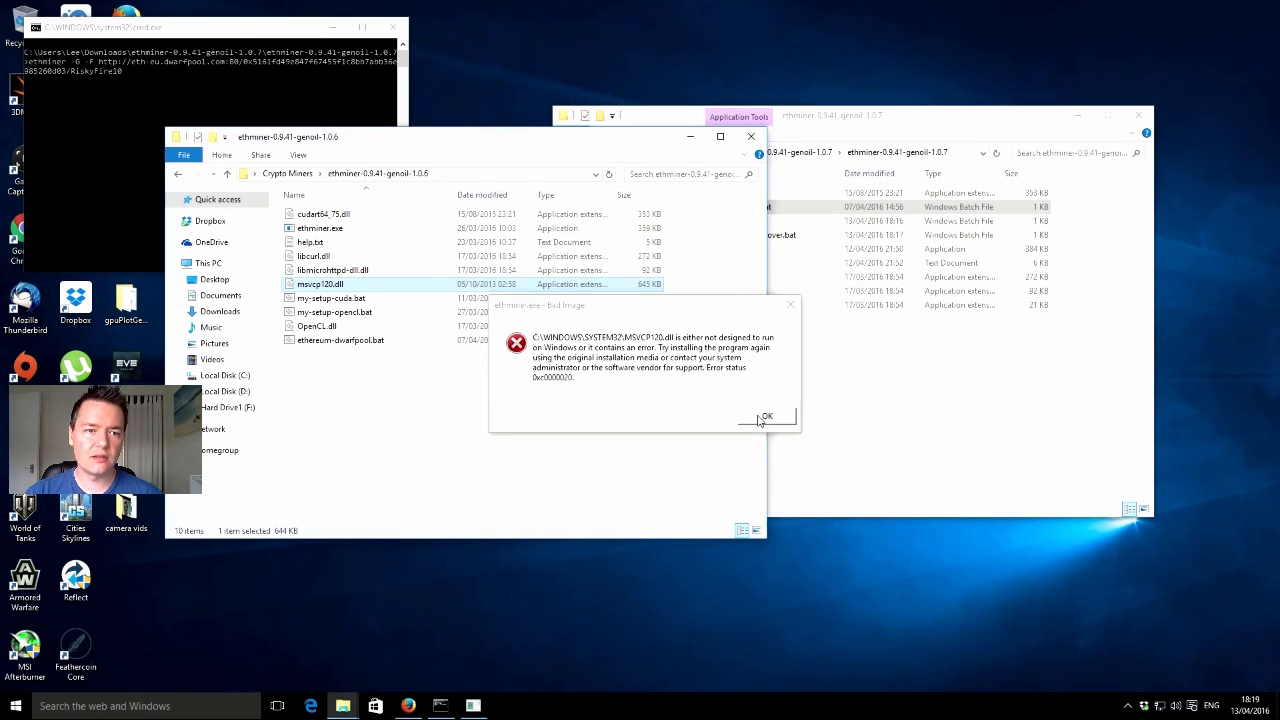
click(768, 416)
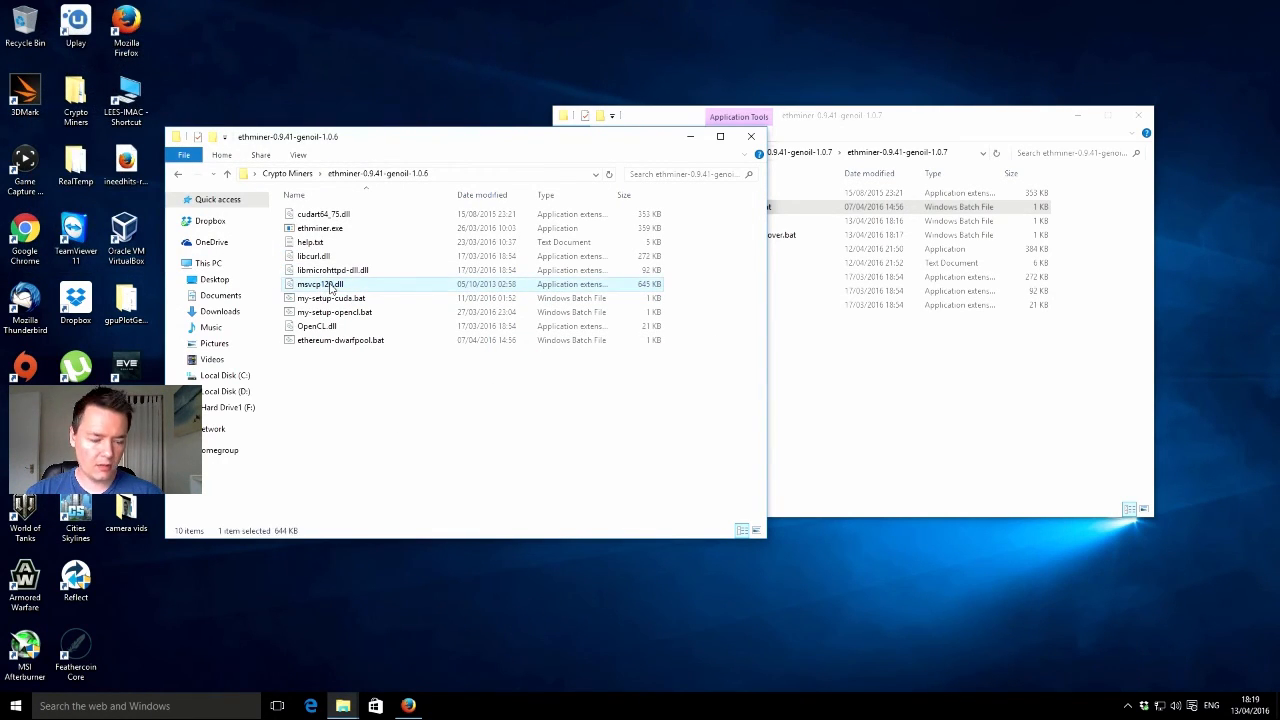
mouse_move(848, 404)
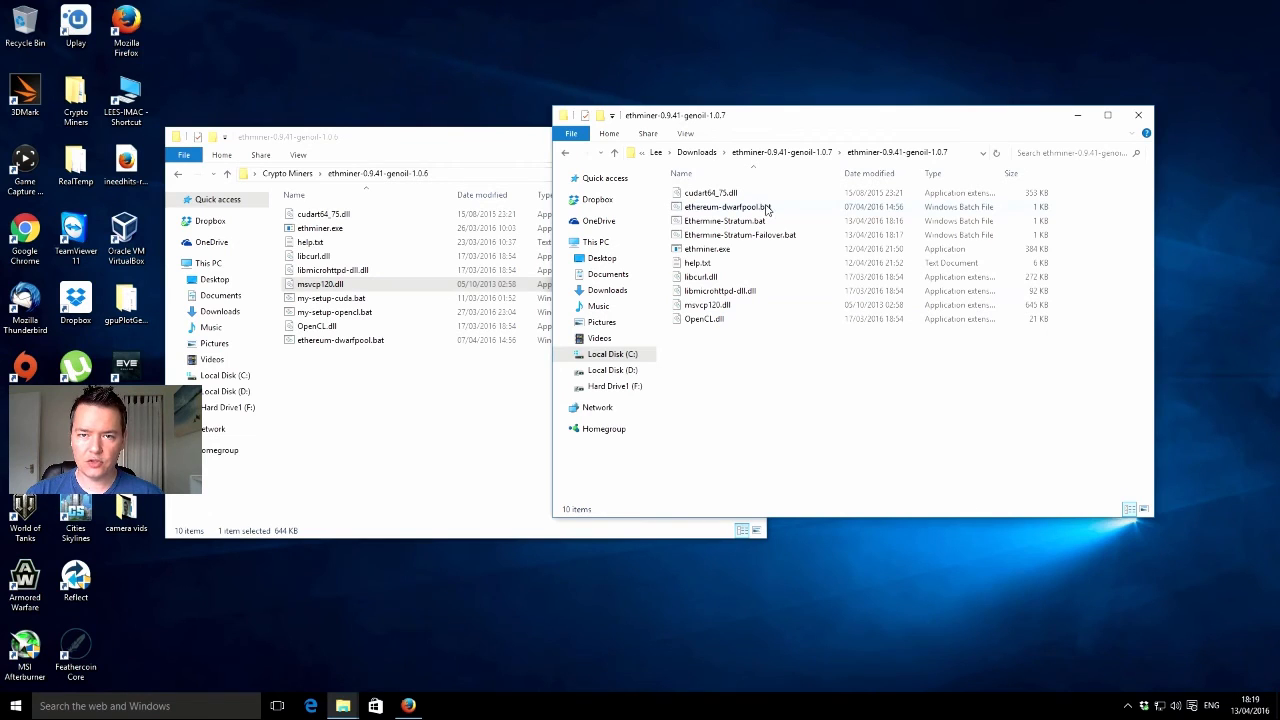
Rerun the 1.0.7 ethereum-dwarfpool.bat now that msvcp120.dll is copied in, starting the miner.
double_click(724, 206)
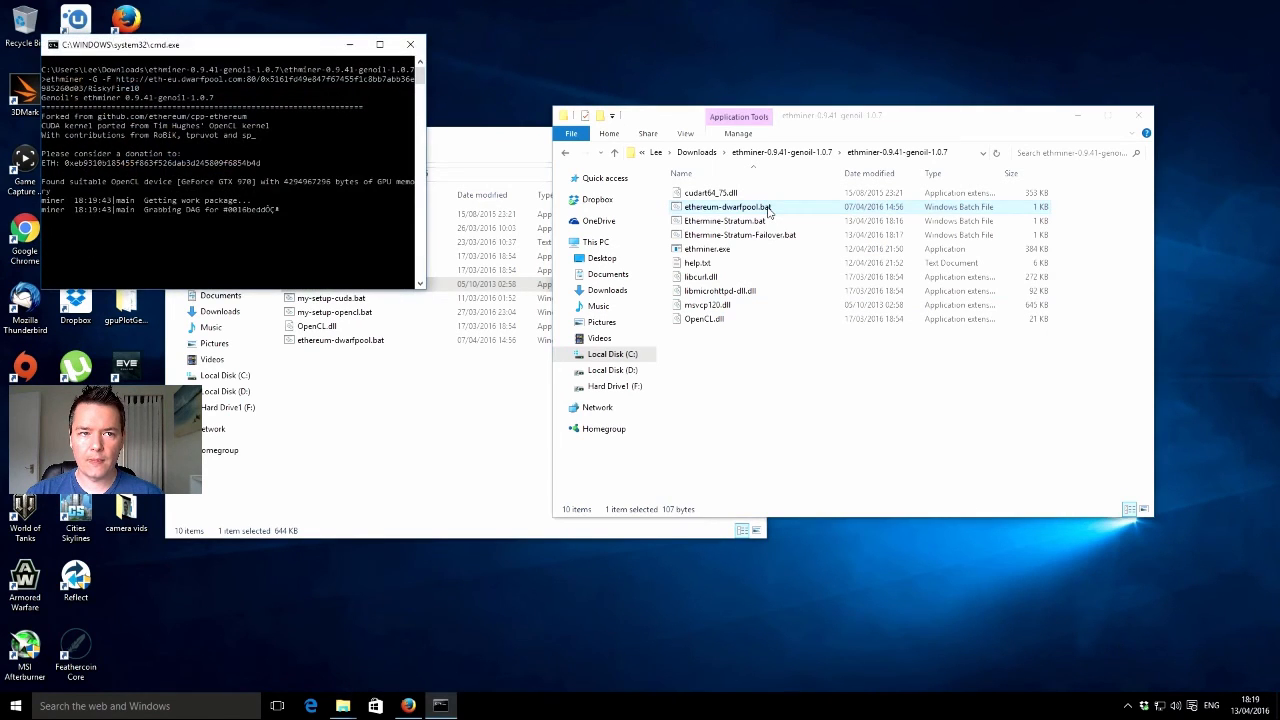